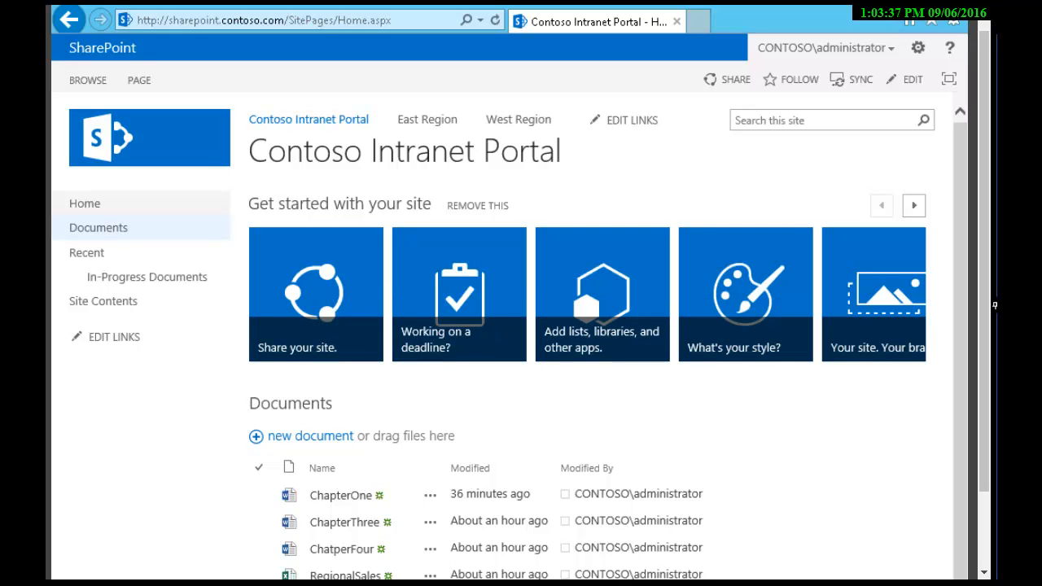
- Navigate from the intranet home to the Documents library's settings page via the Library ribbon
left_click(98, 228)
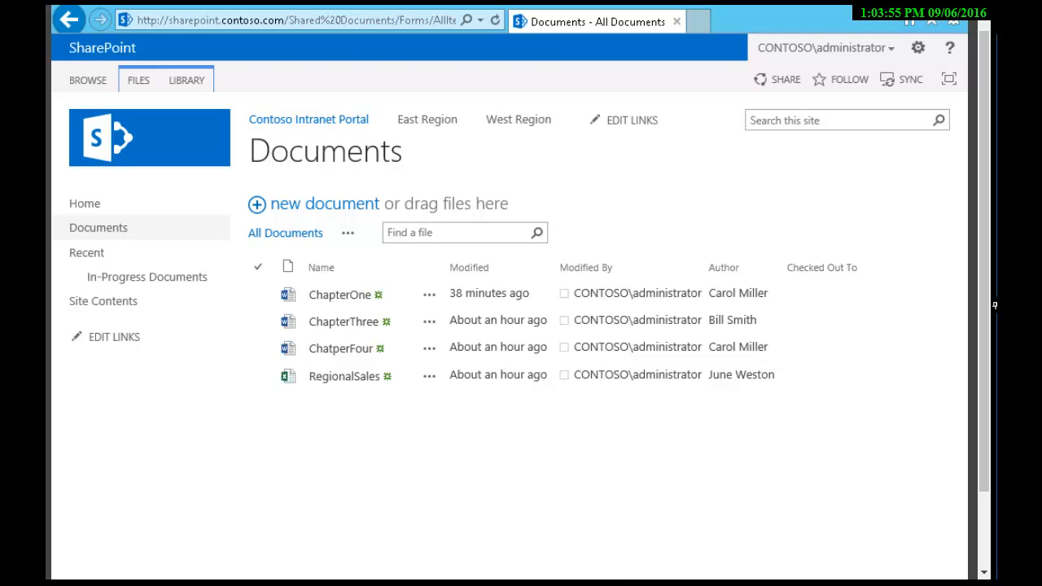
left_click(185, 80)
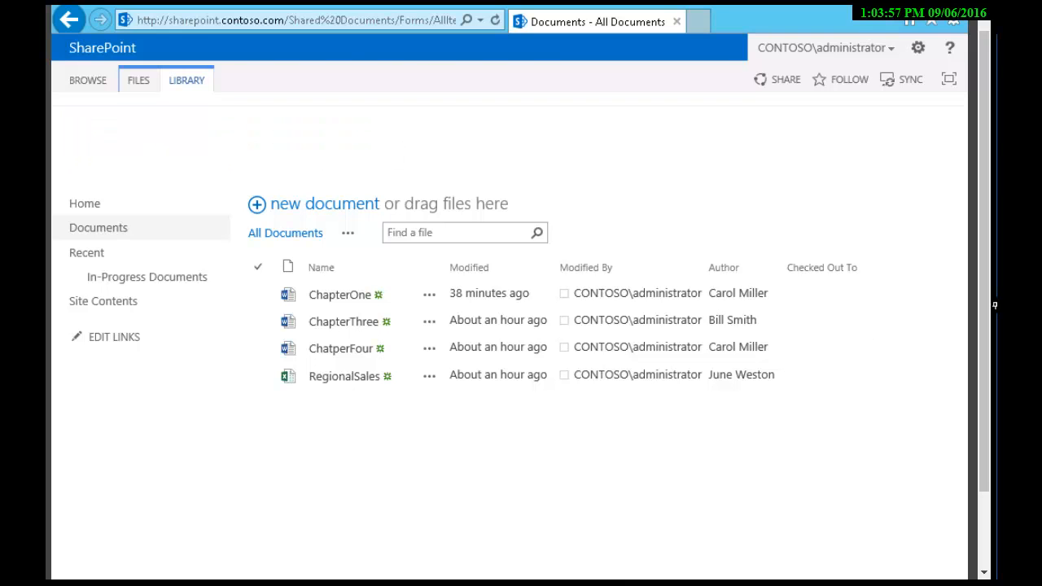
left_click(186, 78)
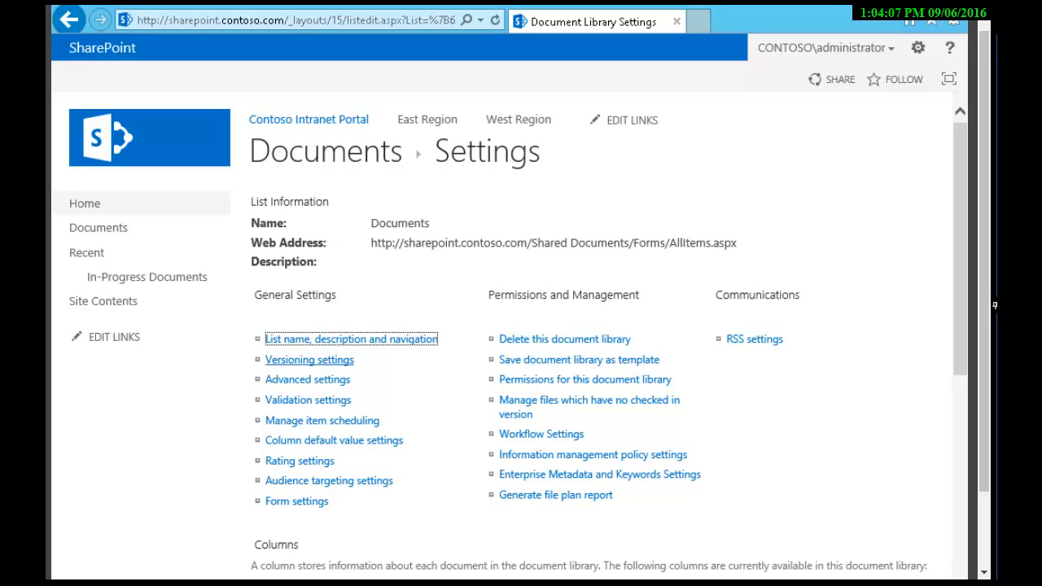
- Enable major and minor (draft) versioning, keeping 5 major versions and drafts for 5, and save
left_click(309, 360)
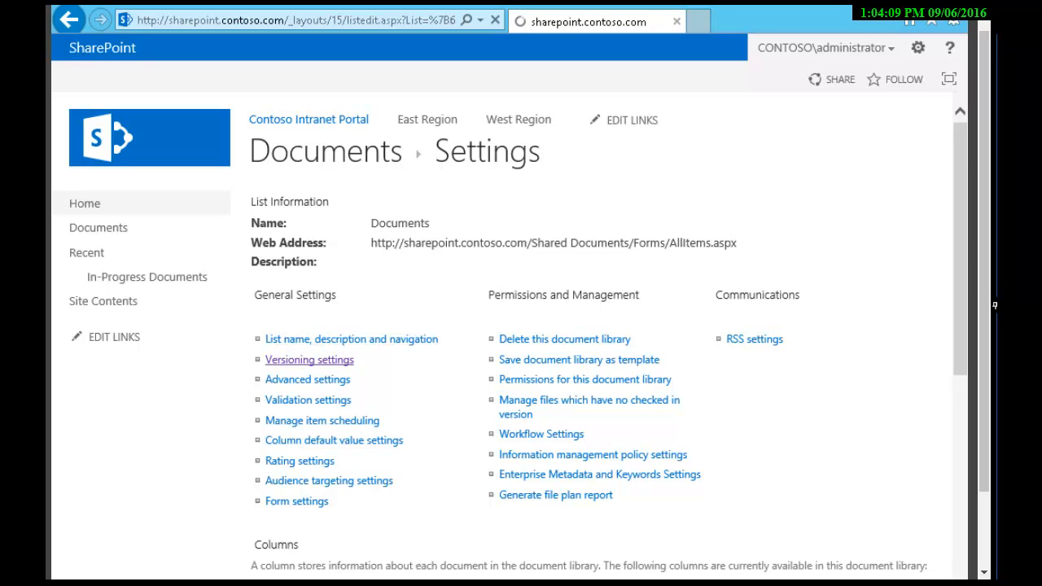
left_click(310, 360)
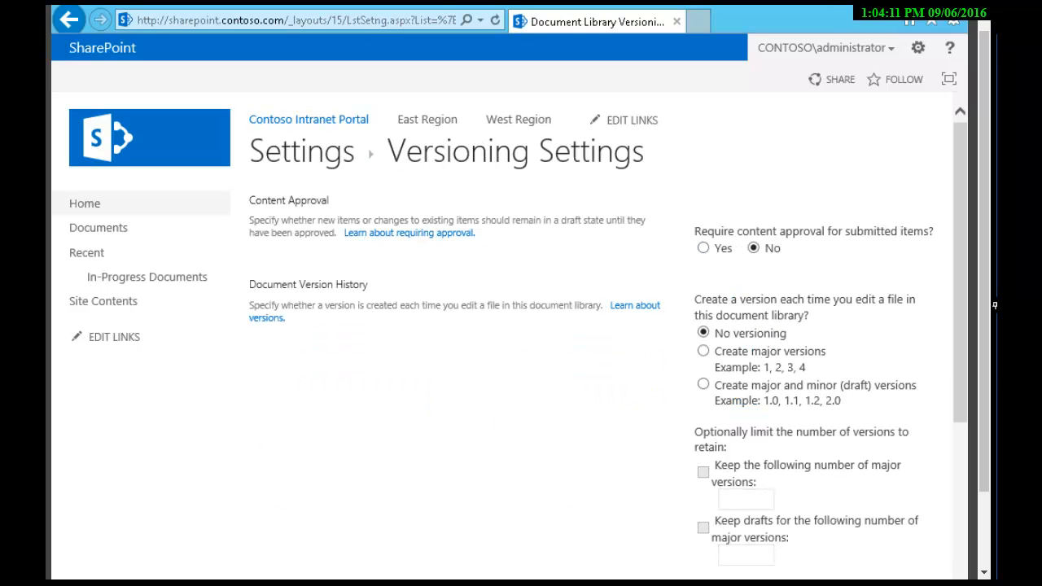
left_click(703, 384)
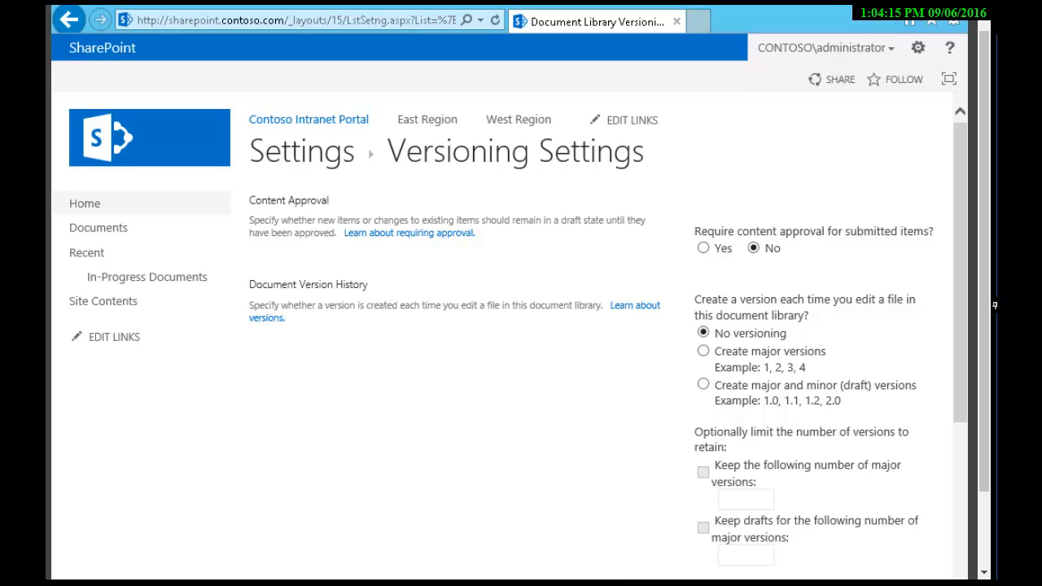
left_click(703, 385)
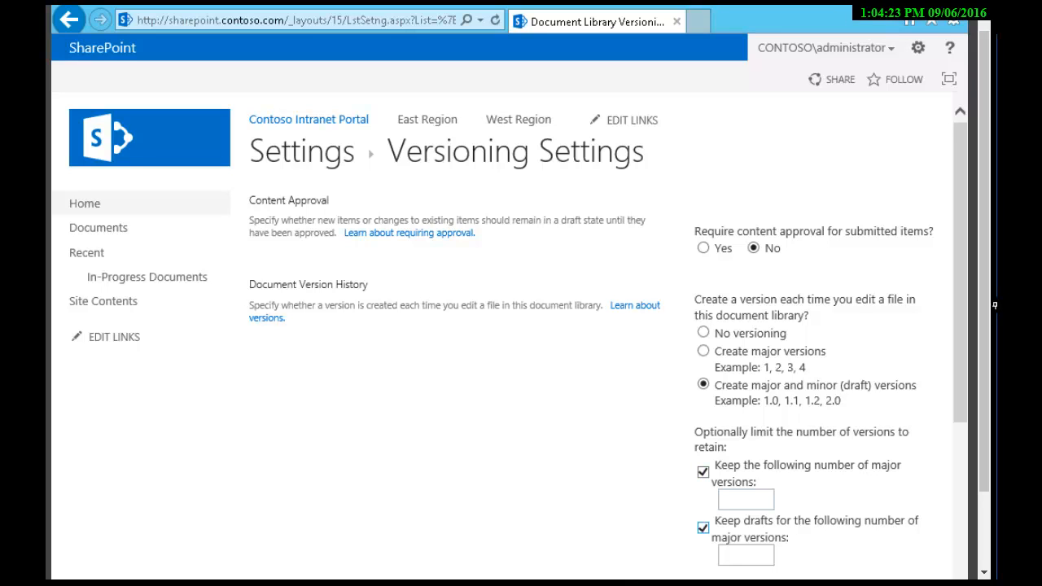
left_click(746, 498)
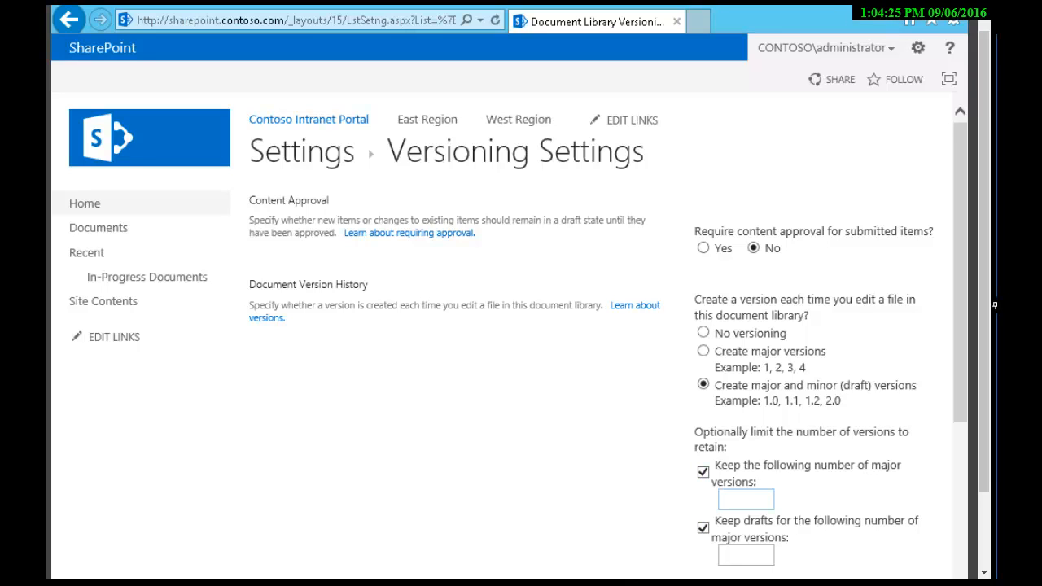
type("5")
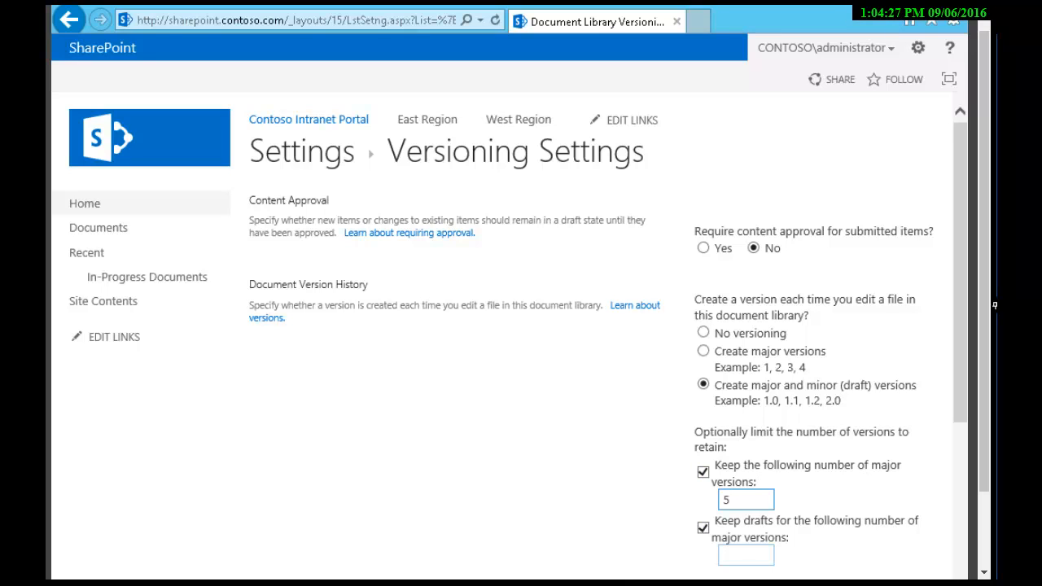
type("5")
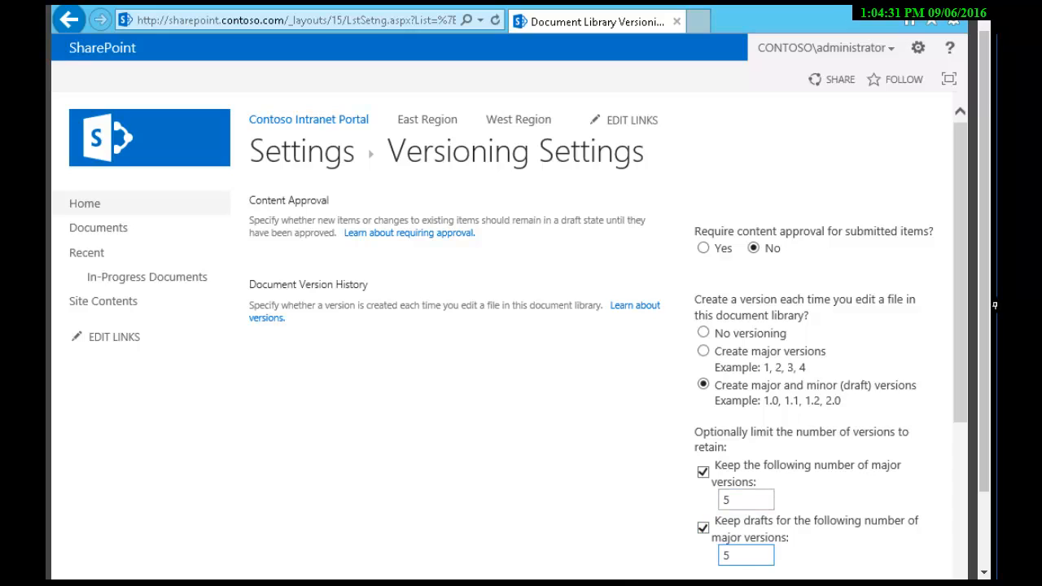
scroll("down", 3)
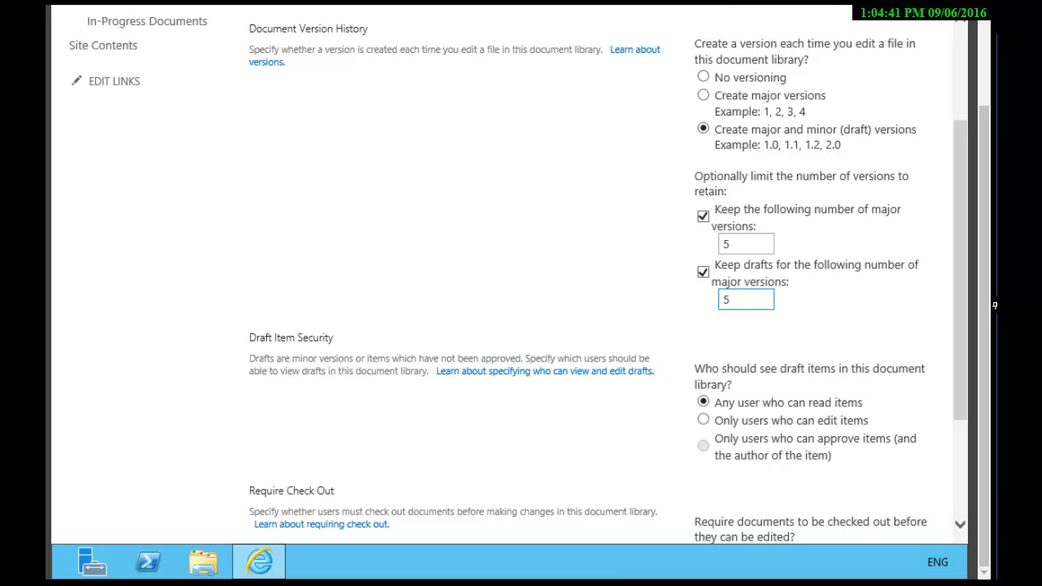
scroll("down", 3)
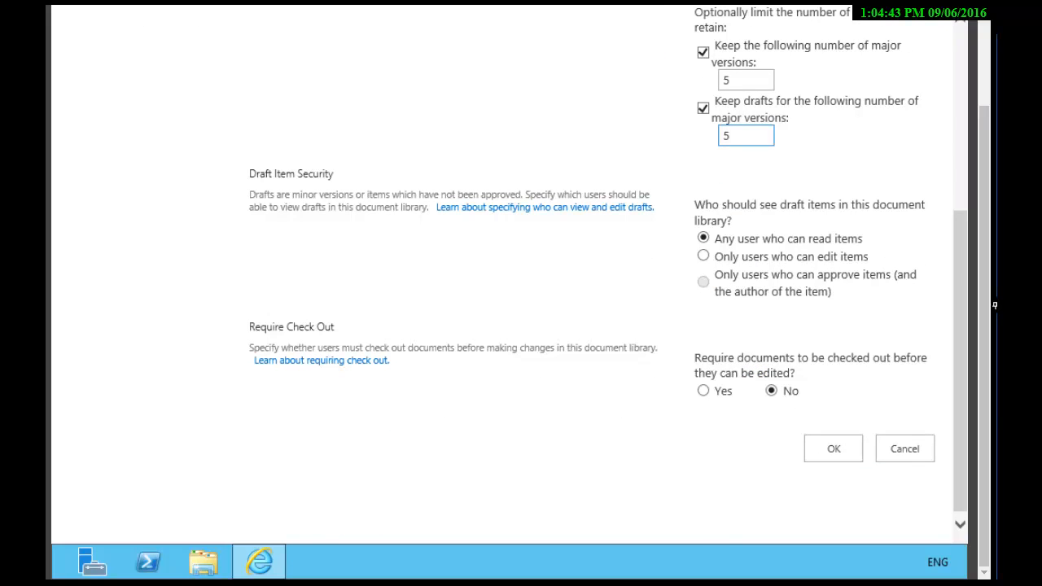
left_click(745, 135)
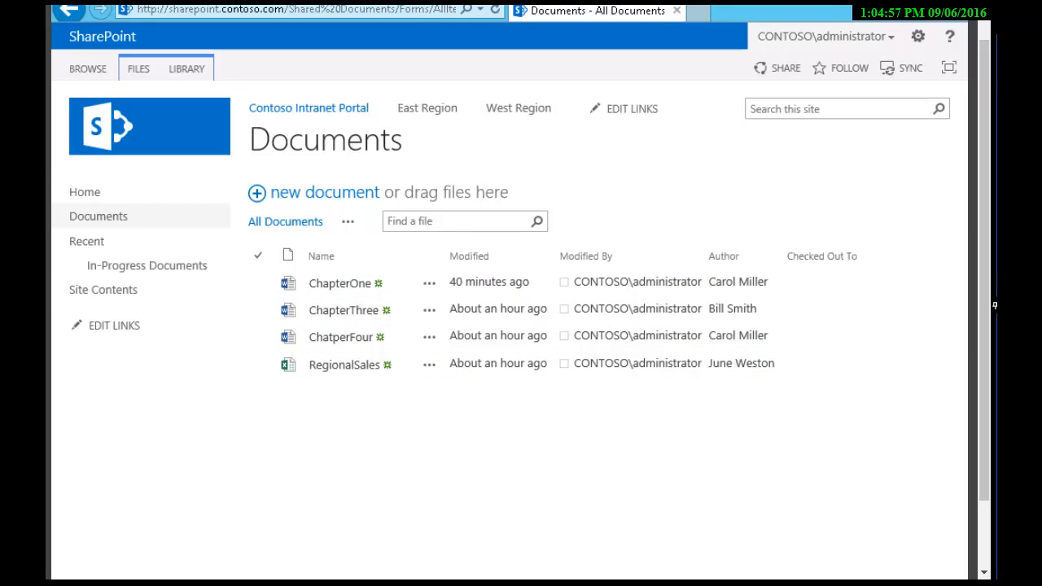
- Select ChapterOne and bring up its Edit Properties form from the actions menu
left_click(342, 335)
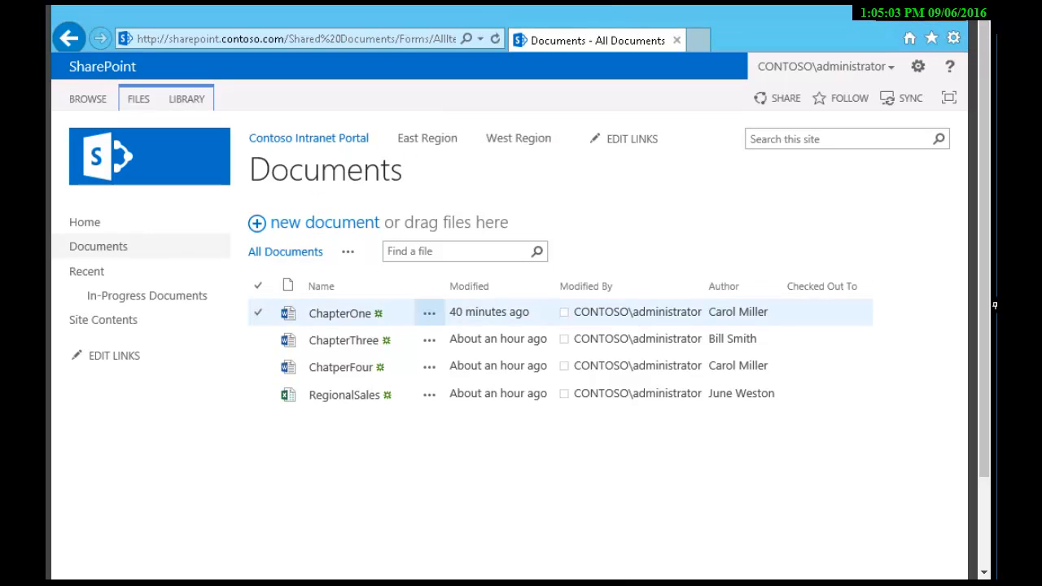
left_click(428, 312)
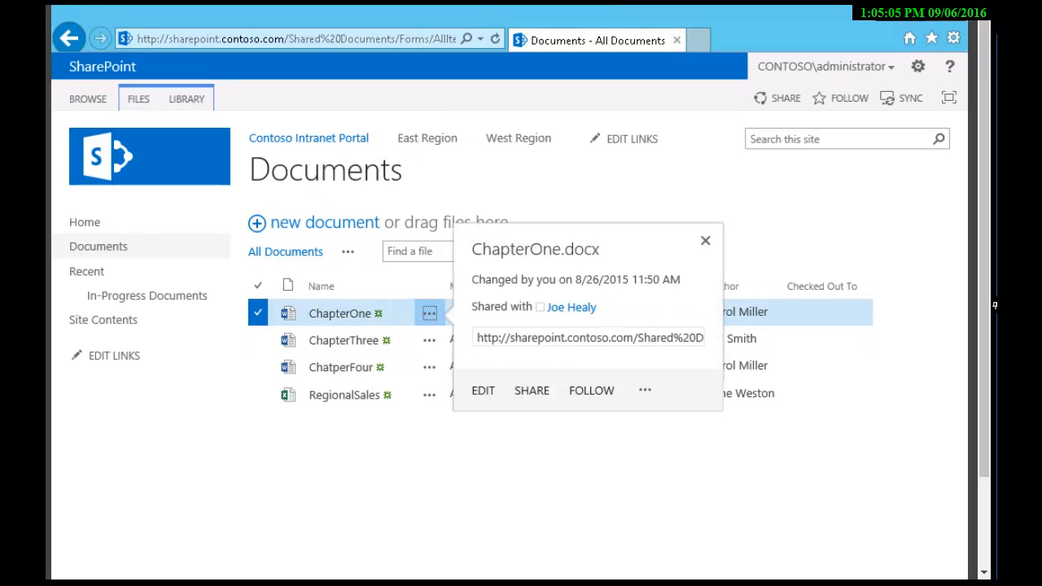
left_click(430, 313)
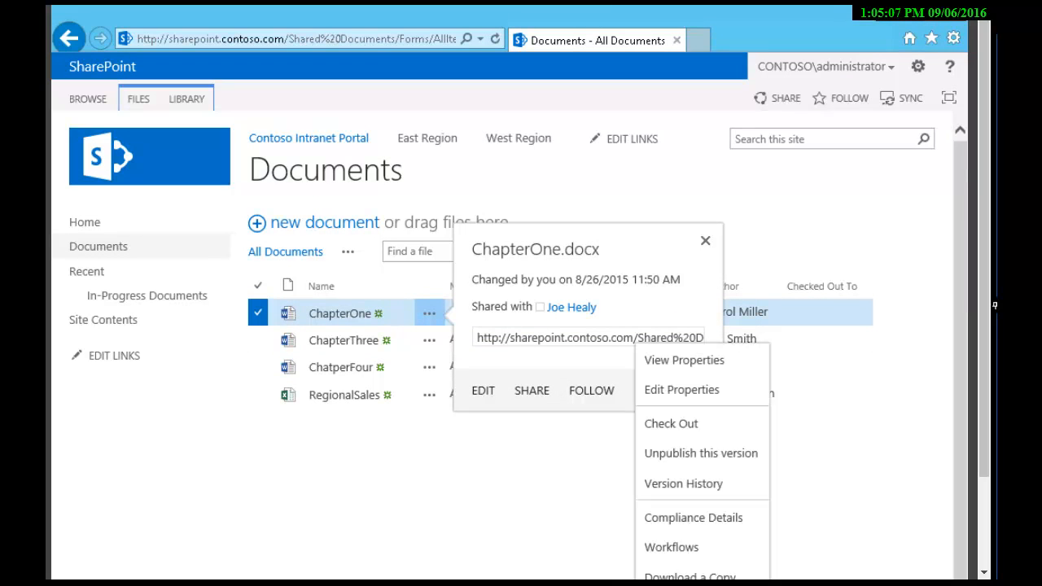
mouse_move(680, 389)
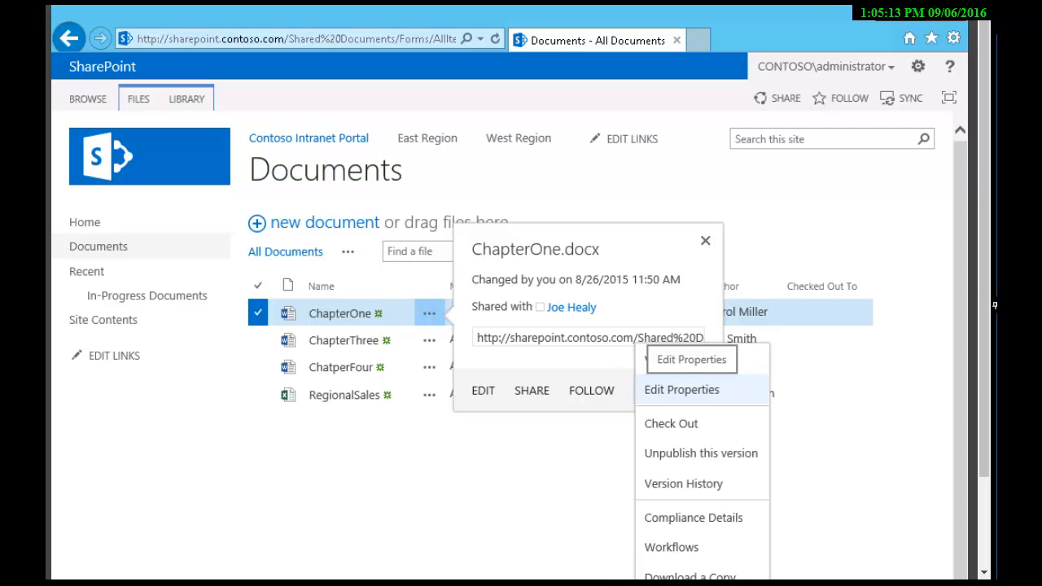
left_click(680, 389)
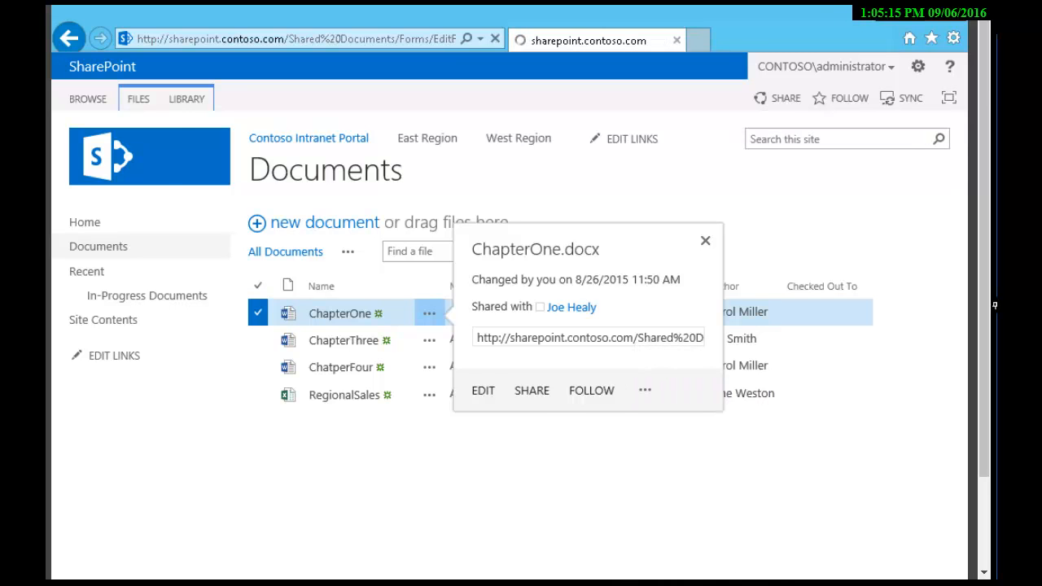
- Set ChapterOne's Title property to 'Chapter One' and save it
left_click(482, 390)
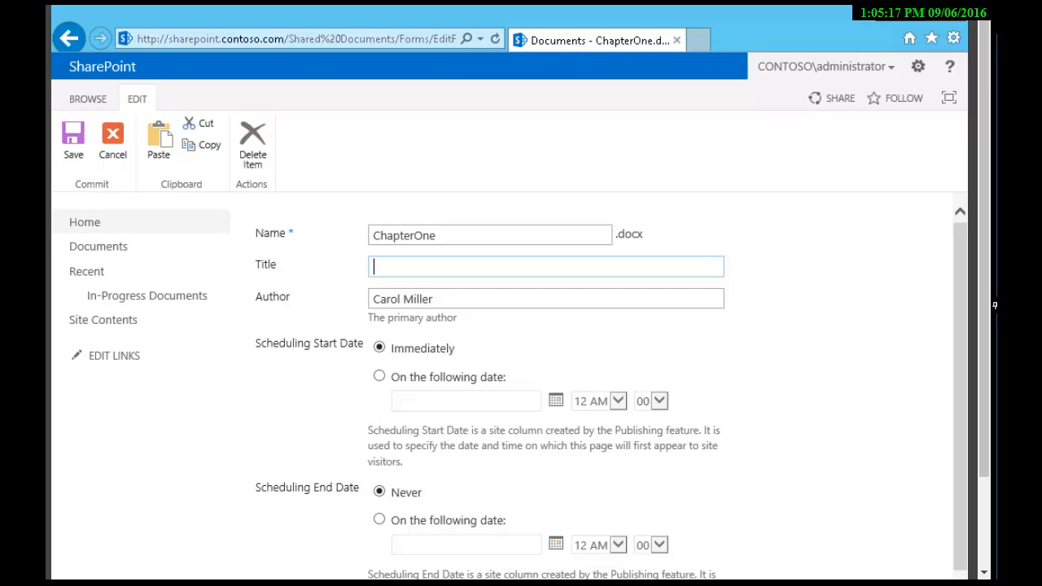
type("Chapter")
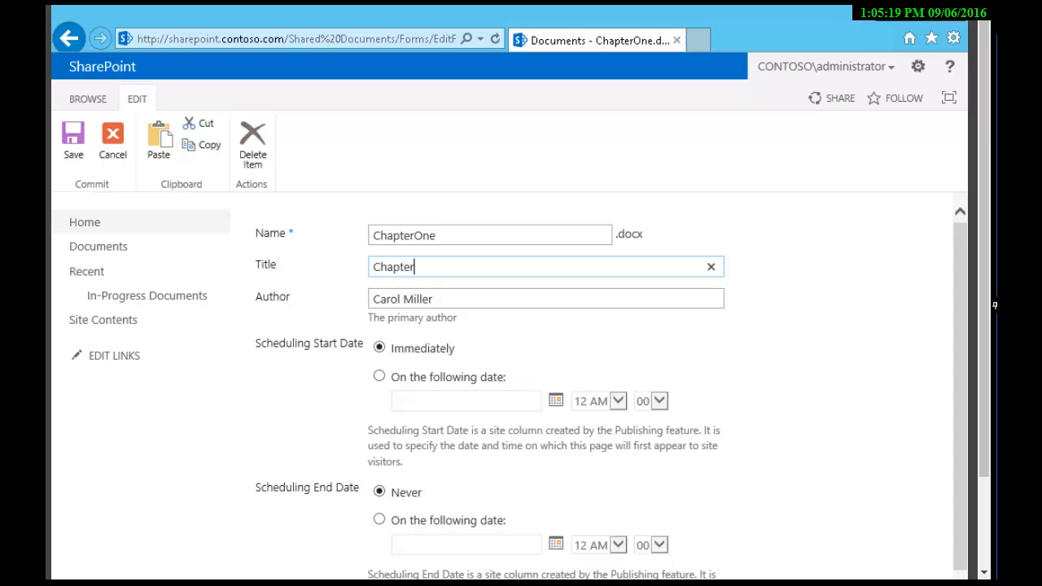
type("One")
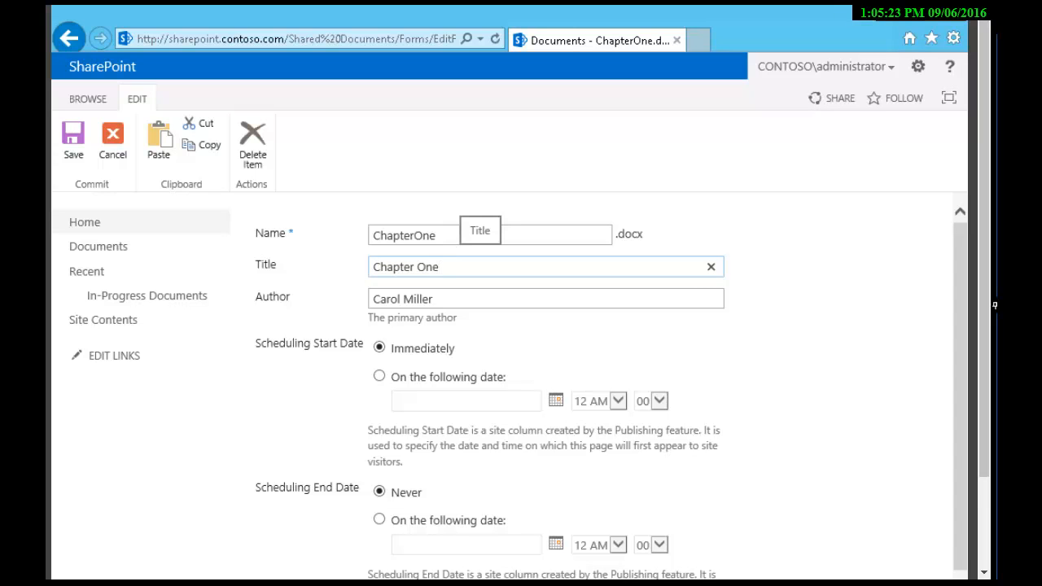
left_click(545, 267)
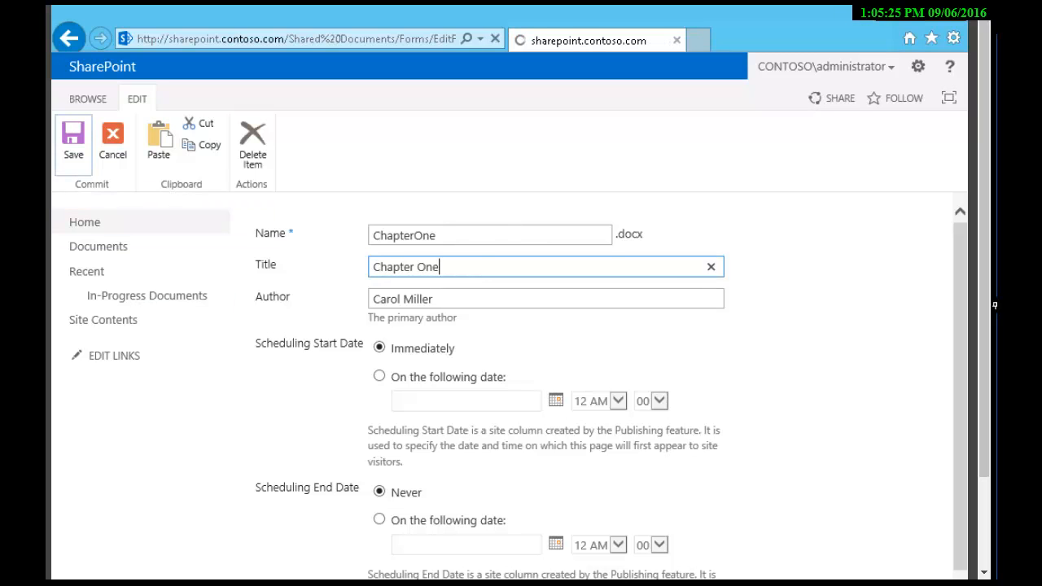
left_click(73, 143)
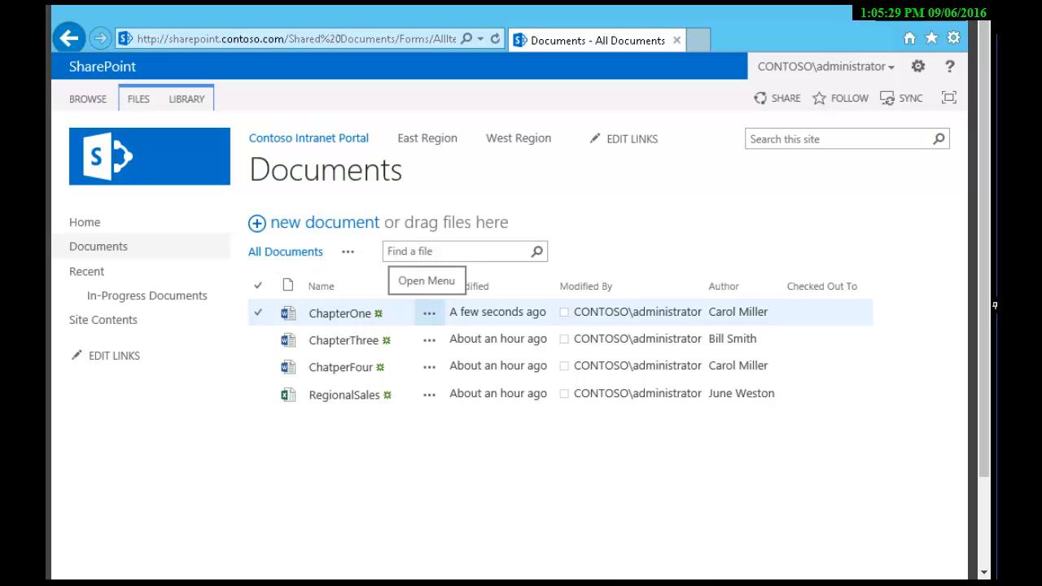
- Show ChapterOne's version history listing versions 1.1 and 1.0
left_click(429, 313)
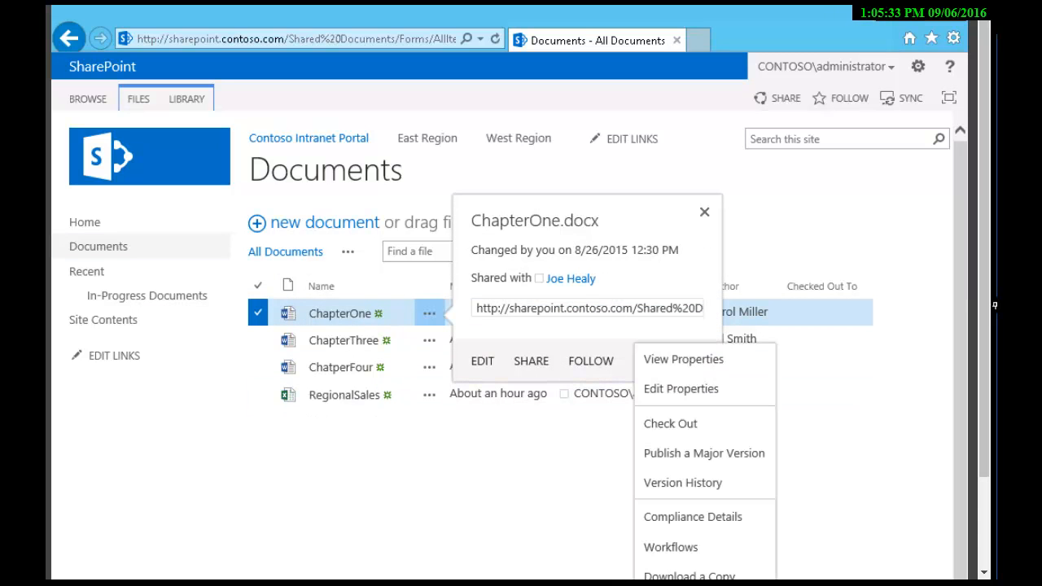
mouse_move(682, 481)
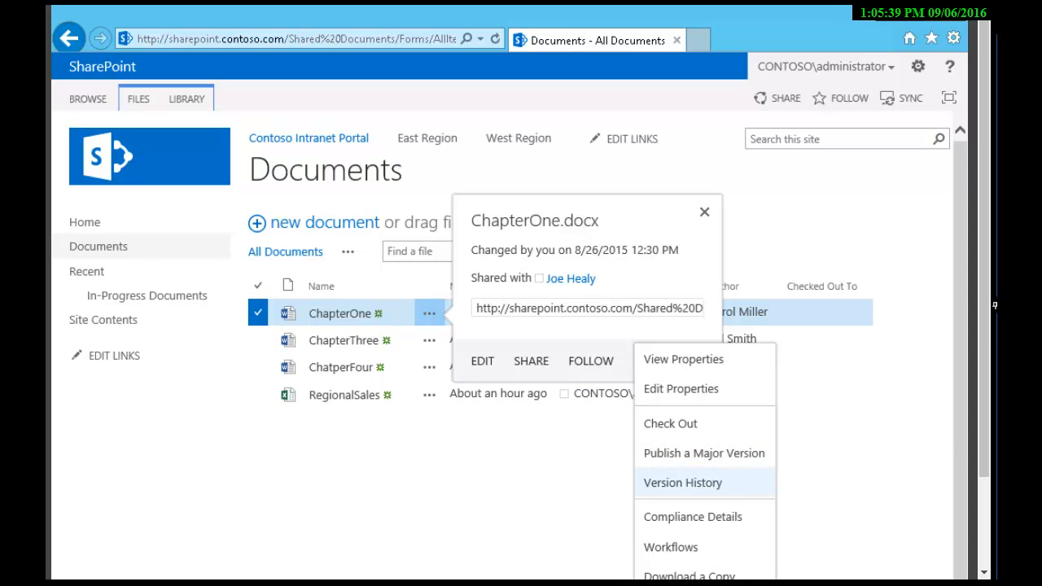
mouse_move(682, 482)
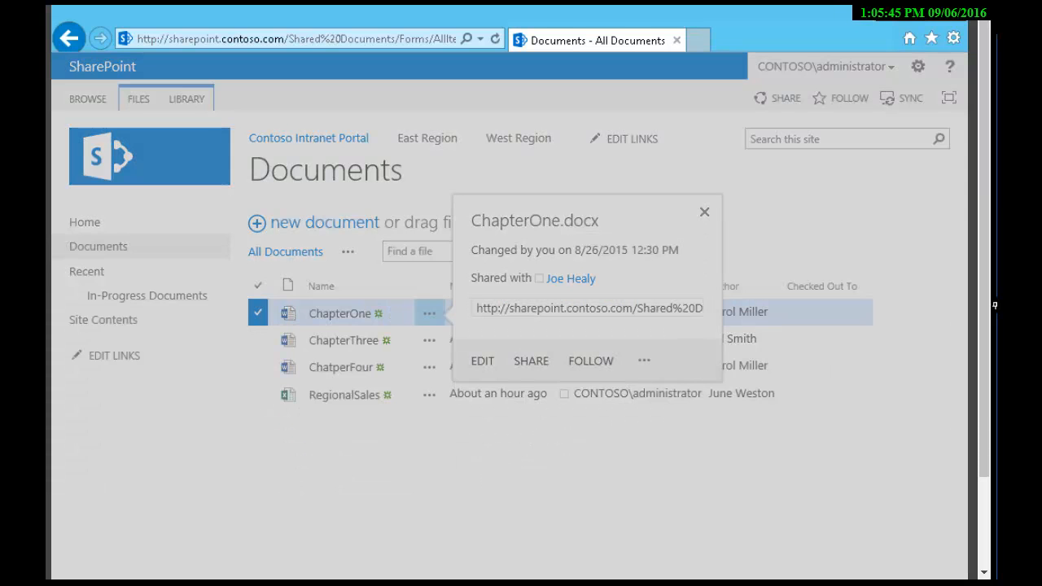
left_click(643, 362)
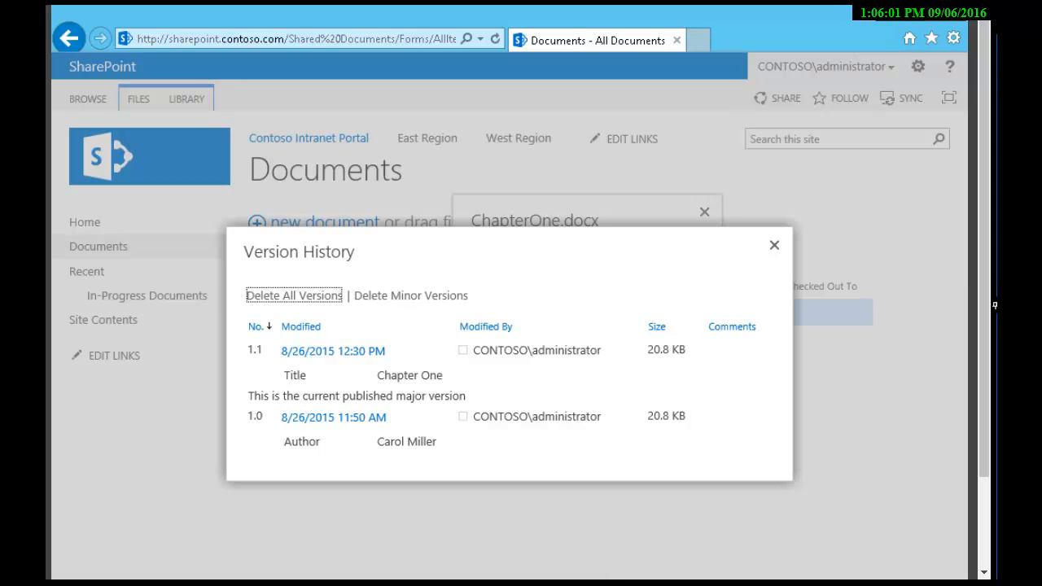
- Open ChapterOne in Word from its version history, accepting the Office file warning
left_click(775, 244)
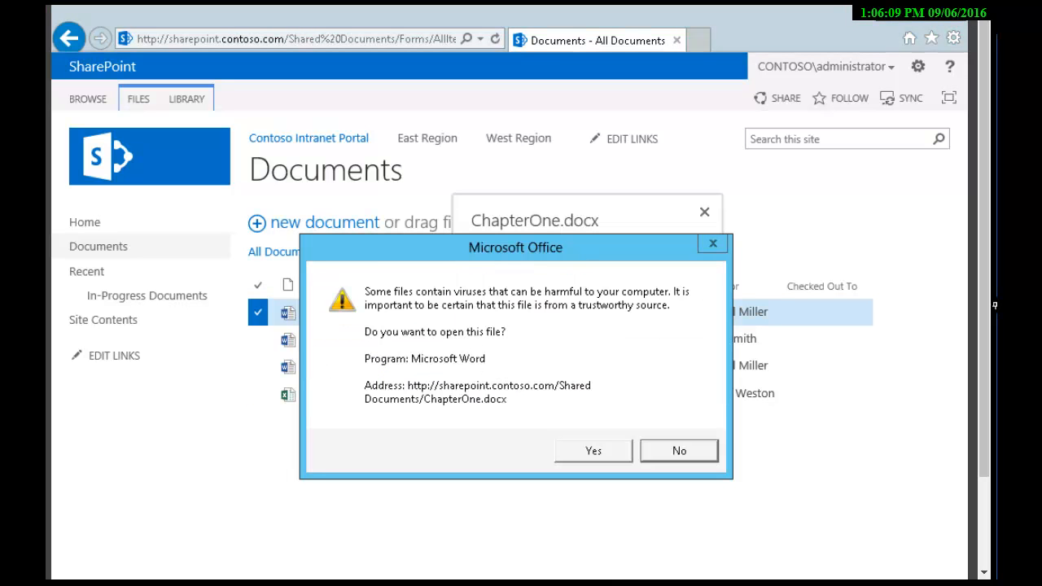
left_click(593, 449)
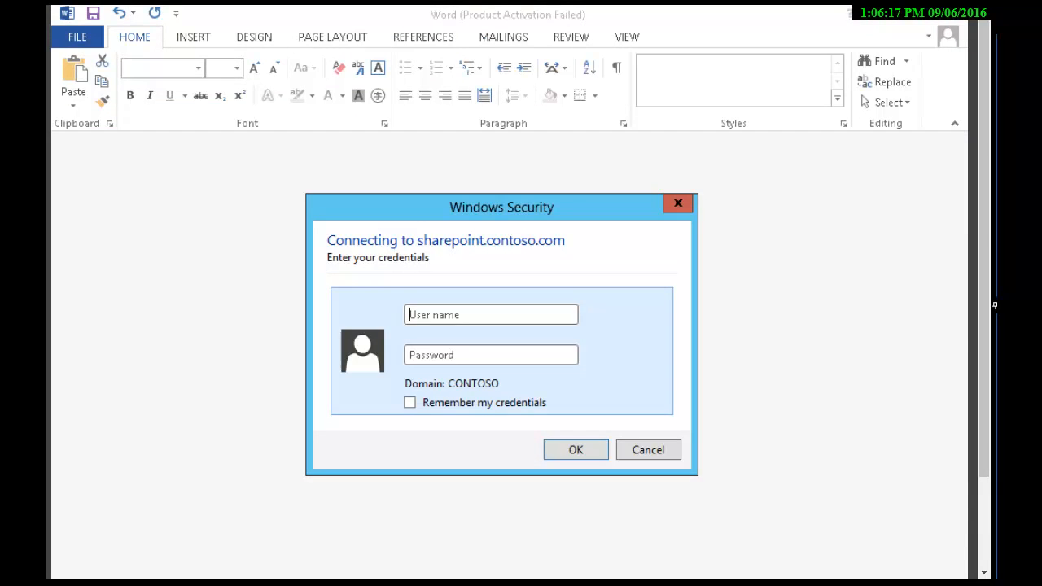
- Sign in to the SharePoint site with user name and password and dismiss the Activation Wizard
type("Administrator")
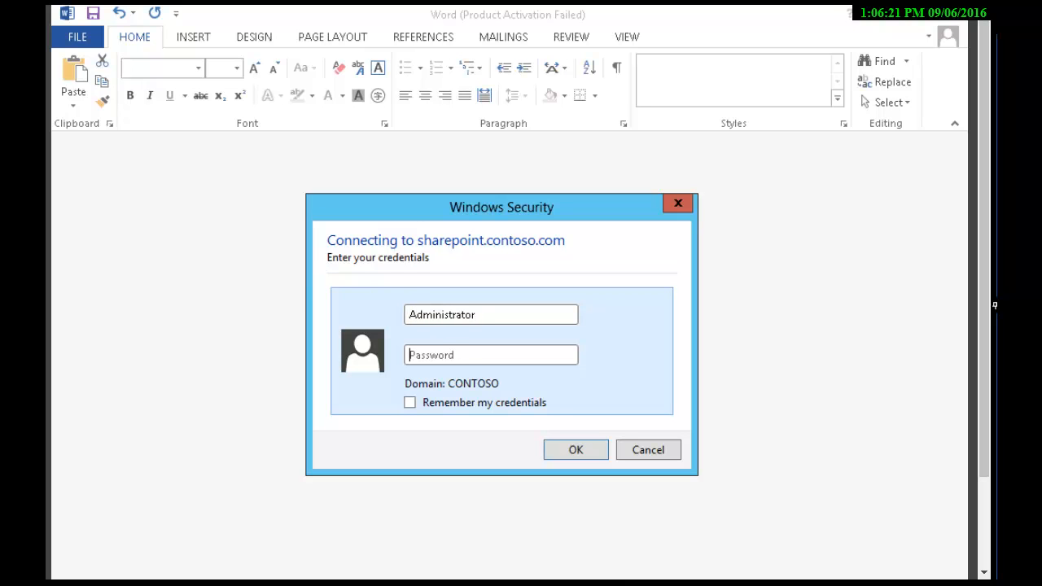
type("•")
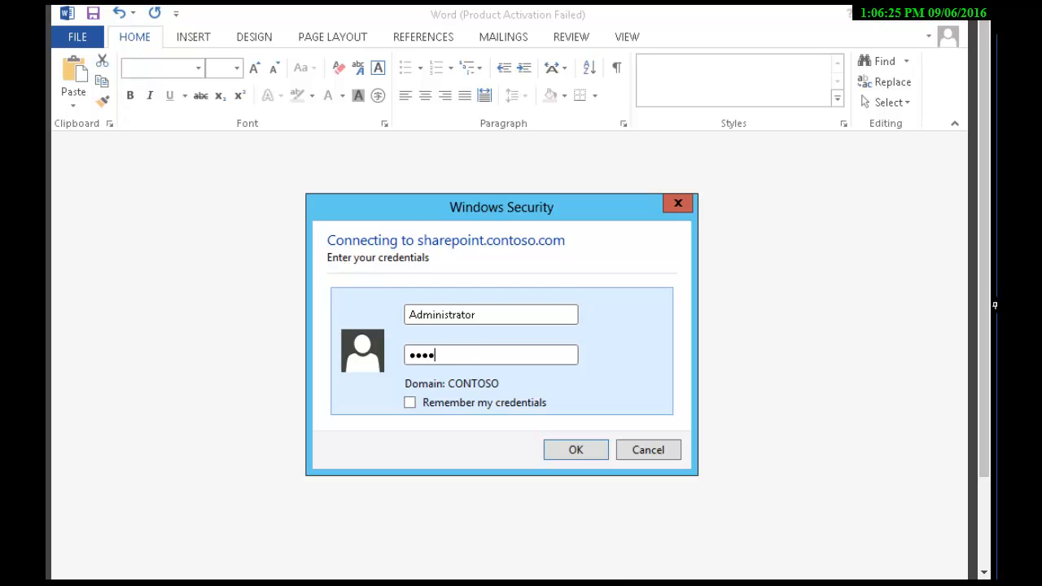
left_click(574, 450)
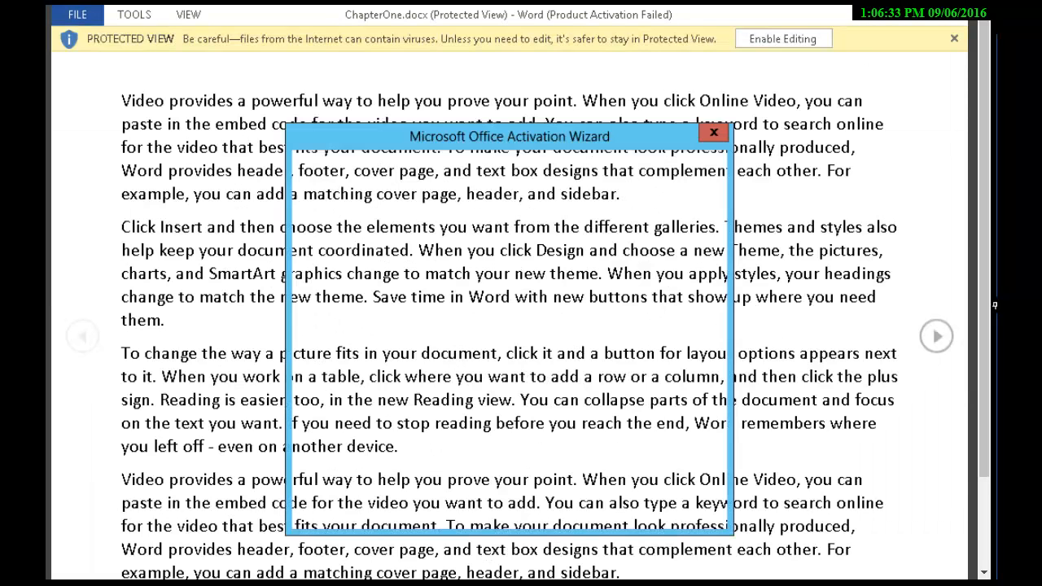
left_click(713, 131)
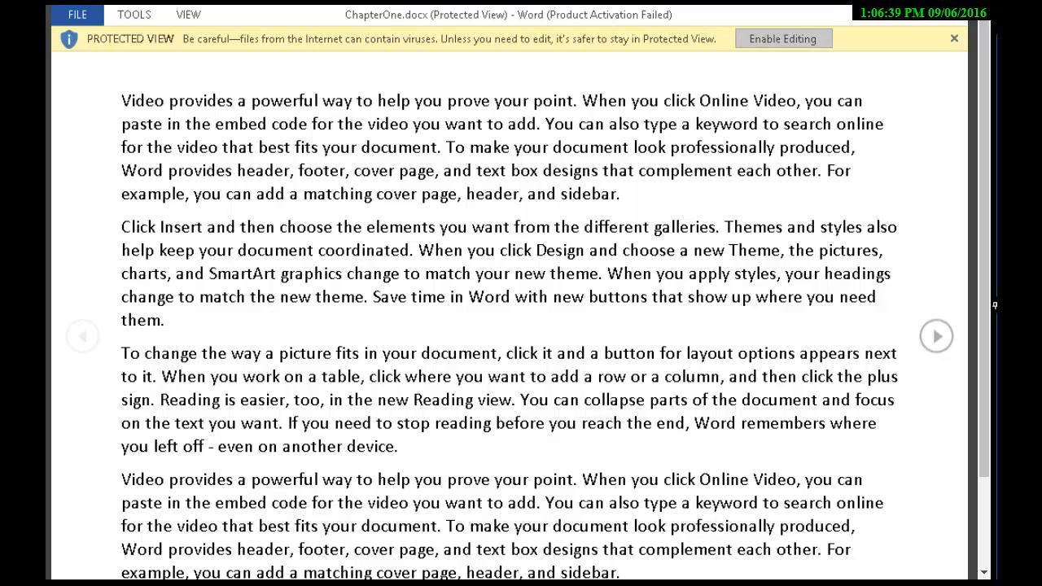
- Enable editing, make the first paragraph bold and underlined, and show the file Info page
left_click(781, 39)
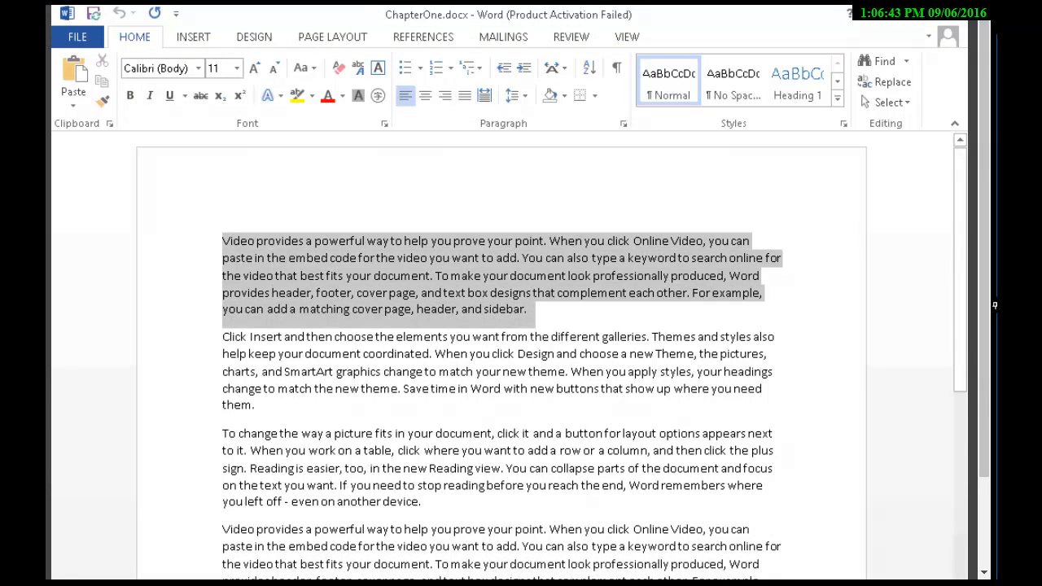
left_click(130, 95)
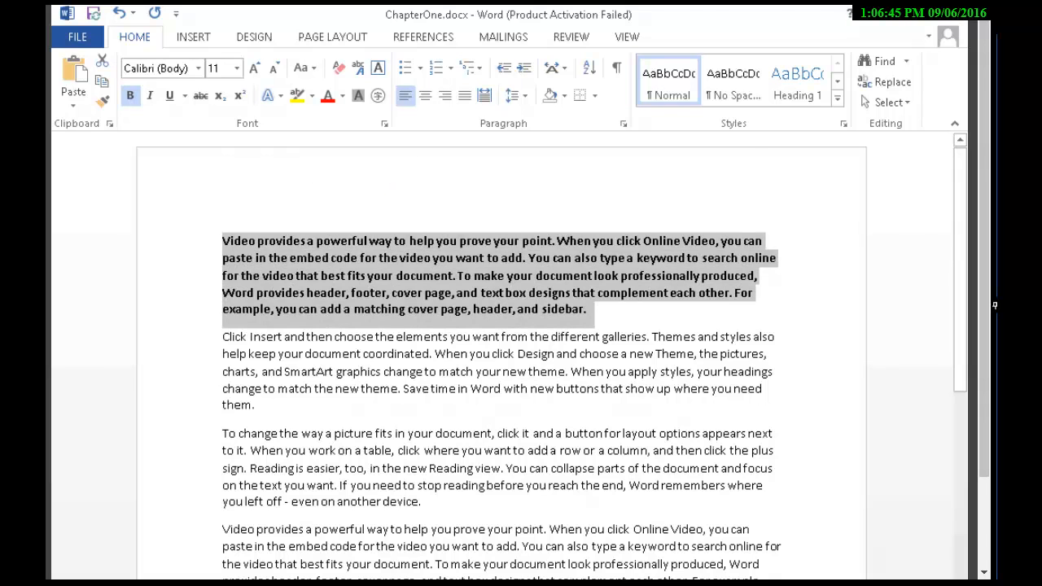
left_click(170, 94)
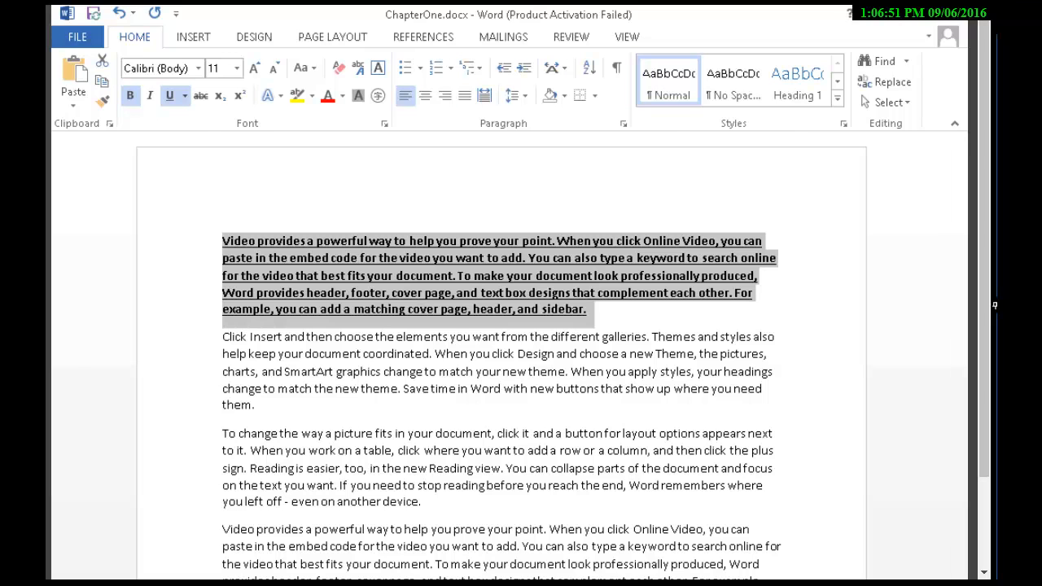
left_click(76, 36)
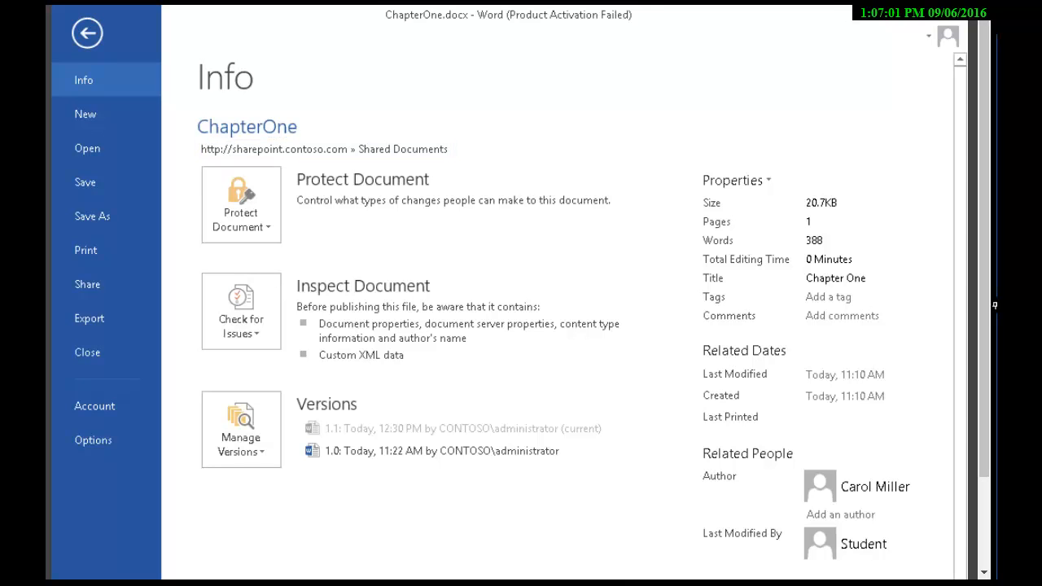
left_click(733, 179)
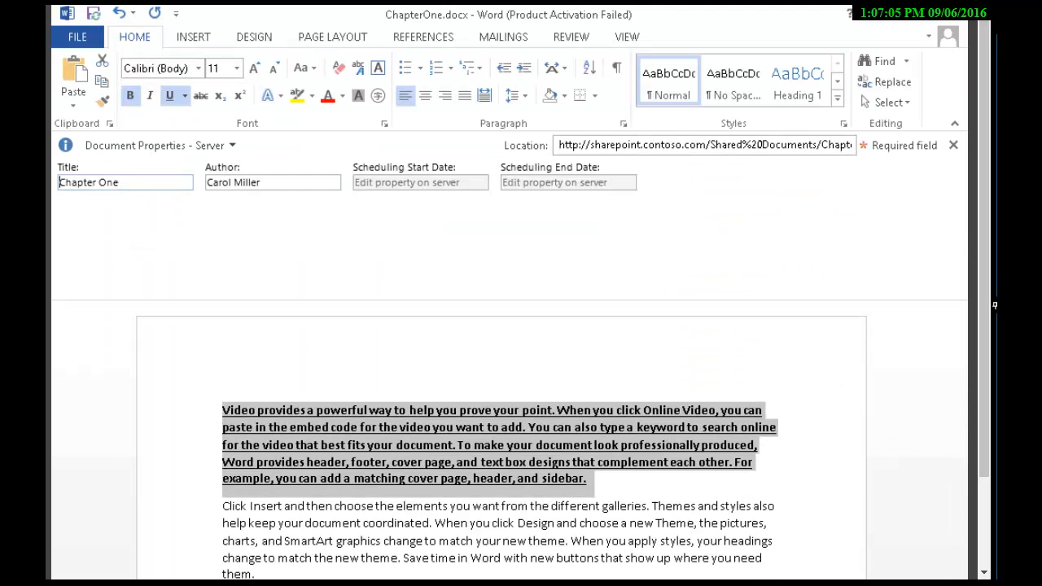
mouse_move(704, 145)
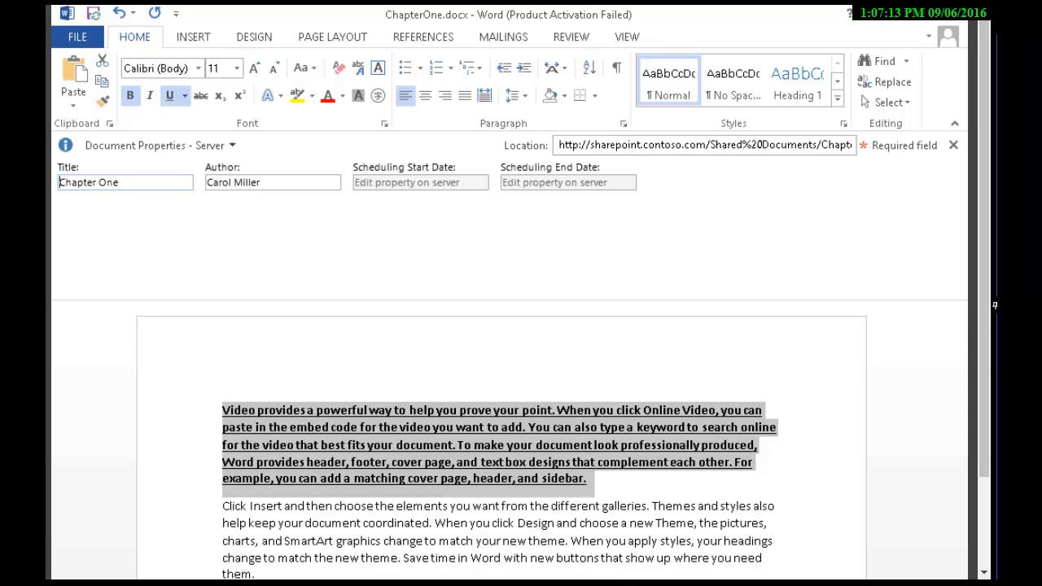
mouse_move(92, 13)
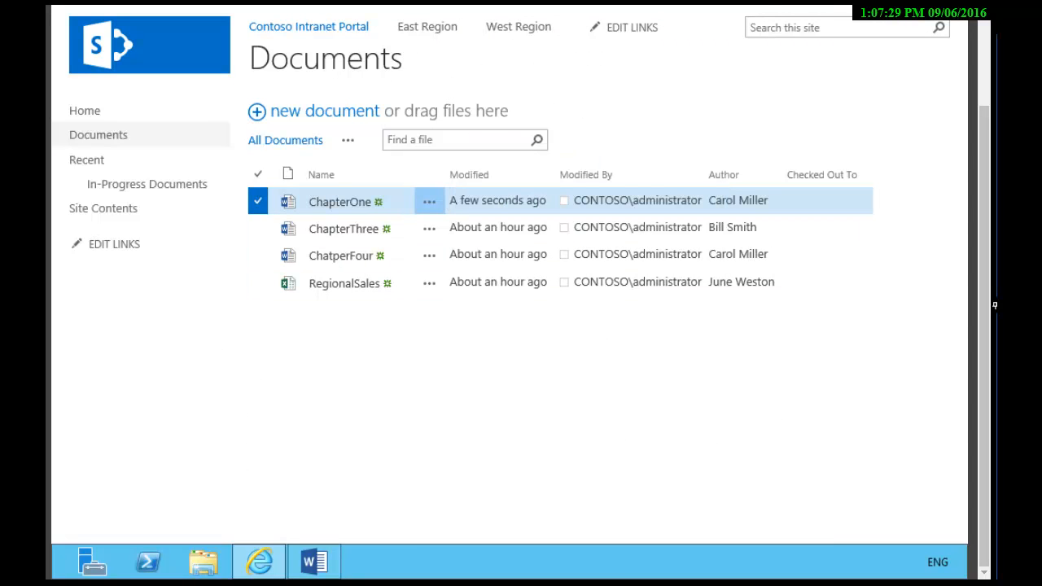
left_click(430, 200)
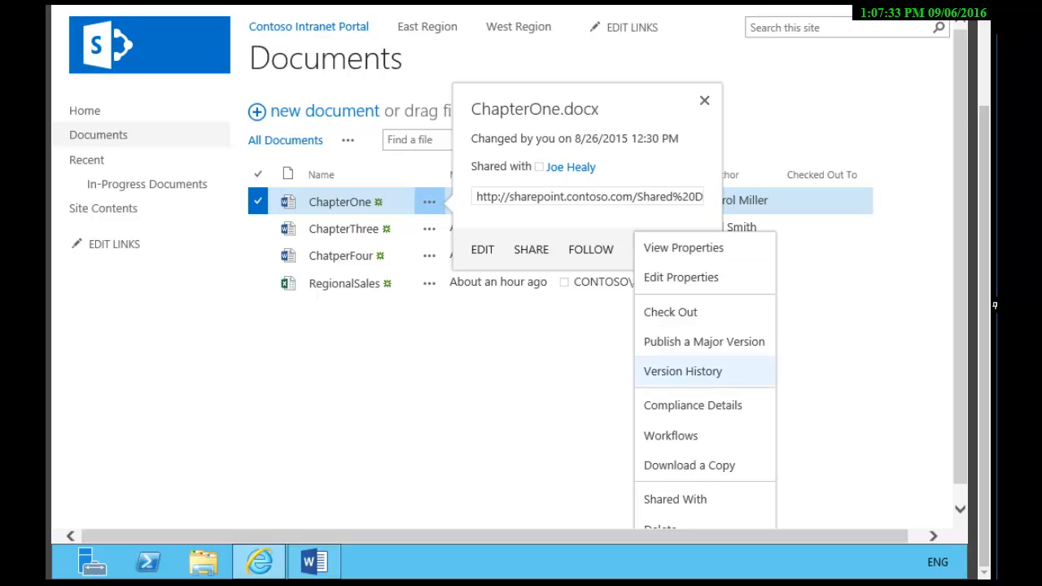
left_click(682, 371)
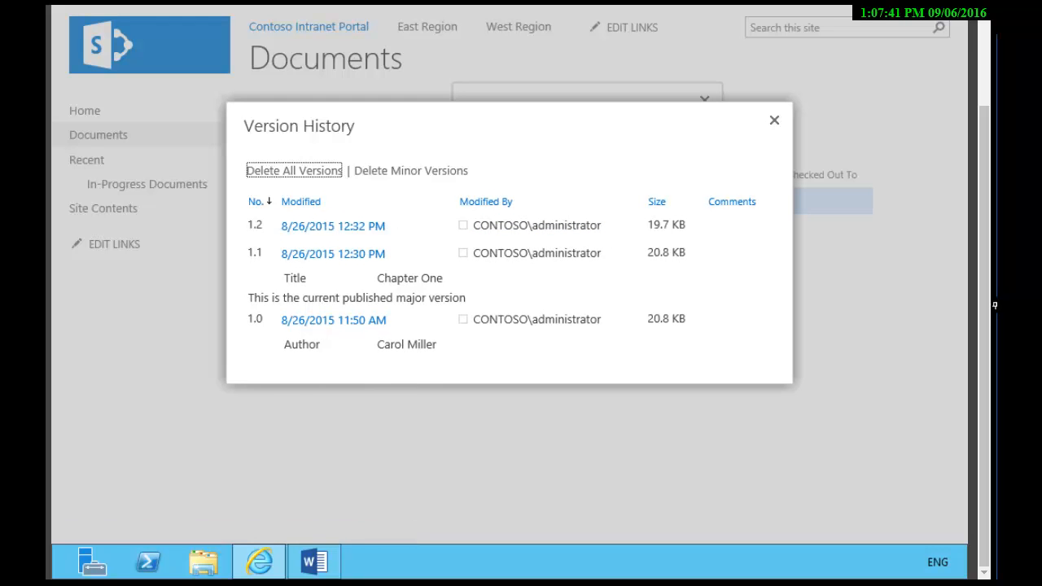
left_click(775, 120)
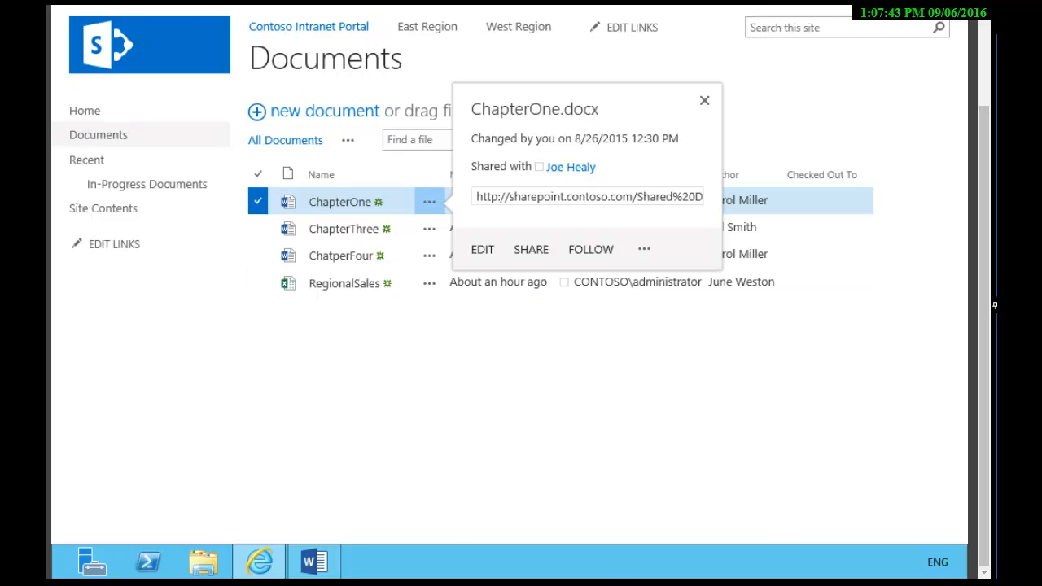
left_click(482, 249)
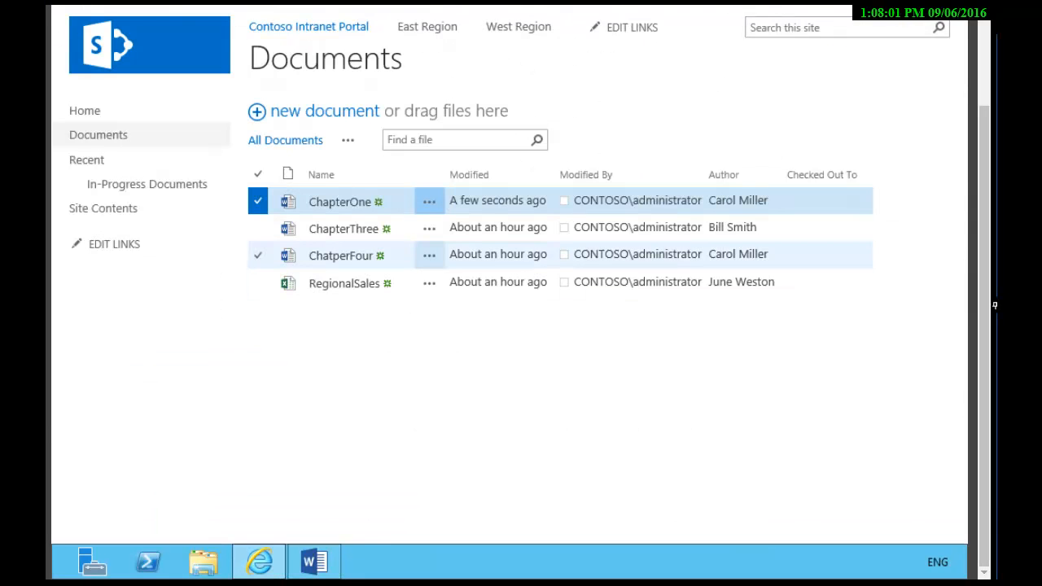
- Show ChapterOne's version history, now listing version 1.2 at 19.8 KB above 1.1 and 1.0
left_click(430, 200)
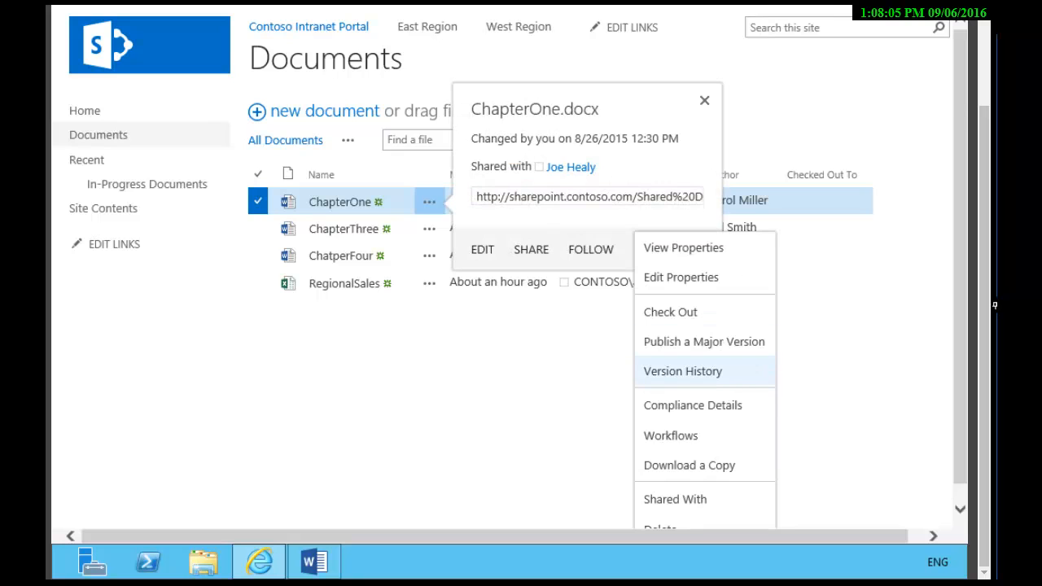
left_click(682, 371)
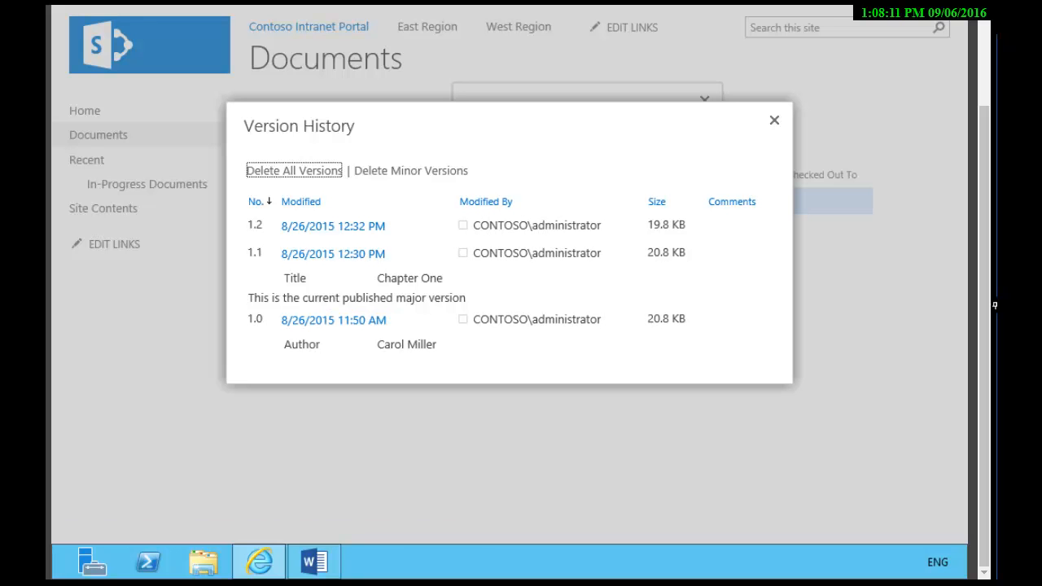
left_click(312, 562)
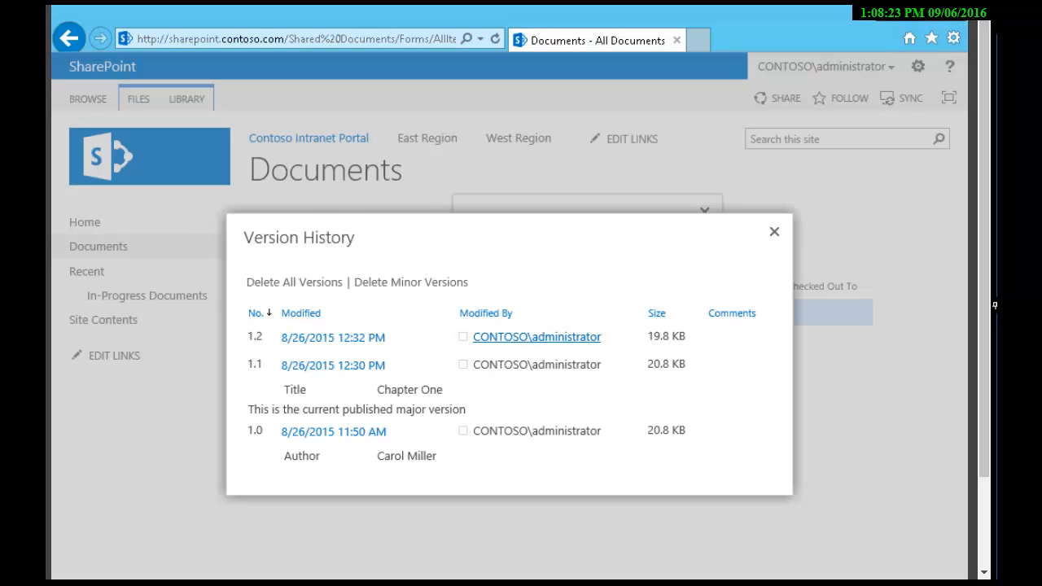
- Close and reopen ChapterOne's version history twice, still listing 1.2, 1.1 and 1.0
left_click(775, 231)
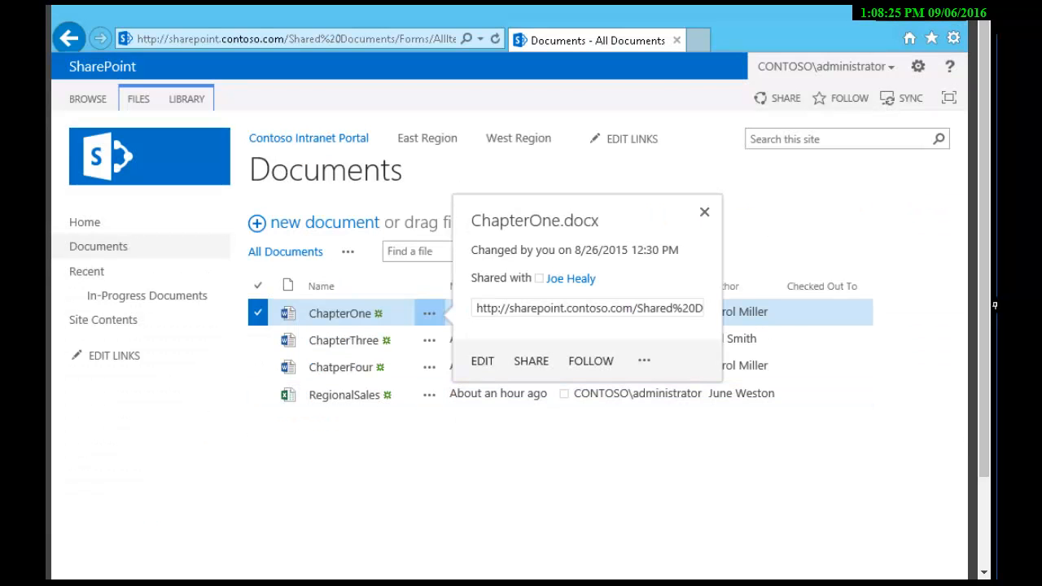
left_click(643, 361)
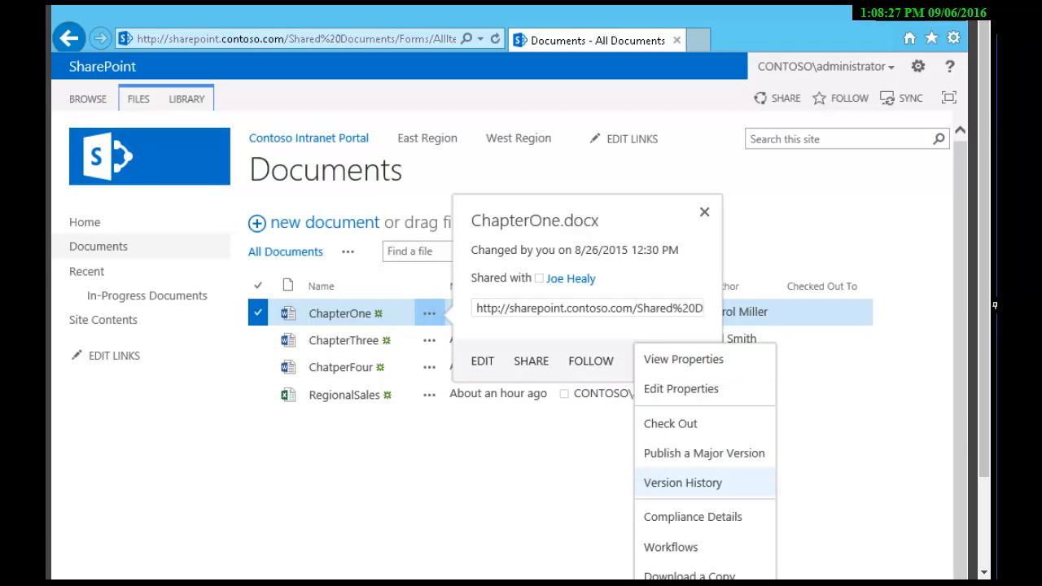
left_click(682, 482)
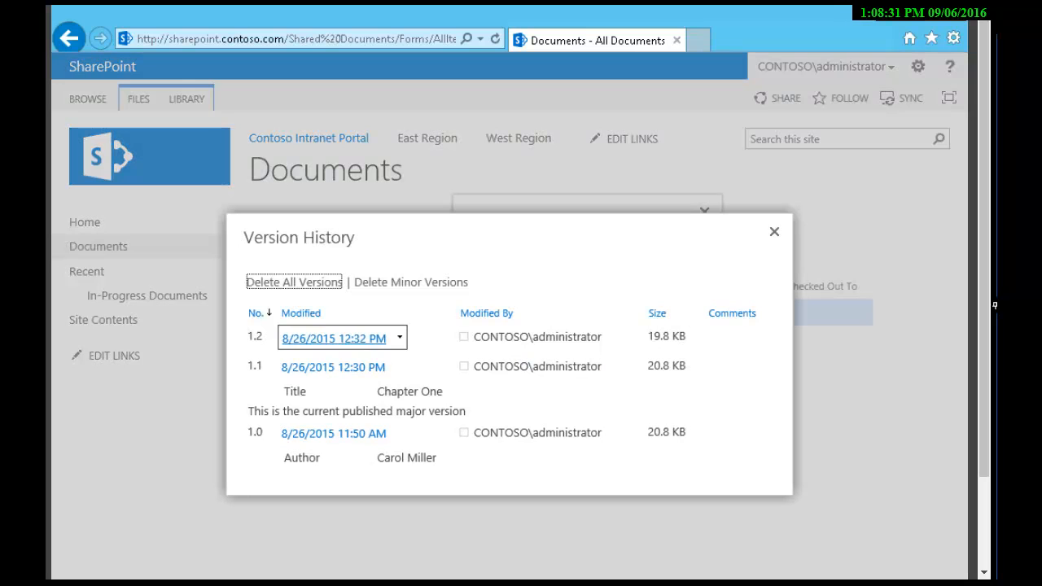
left_click(397, 337)
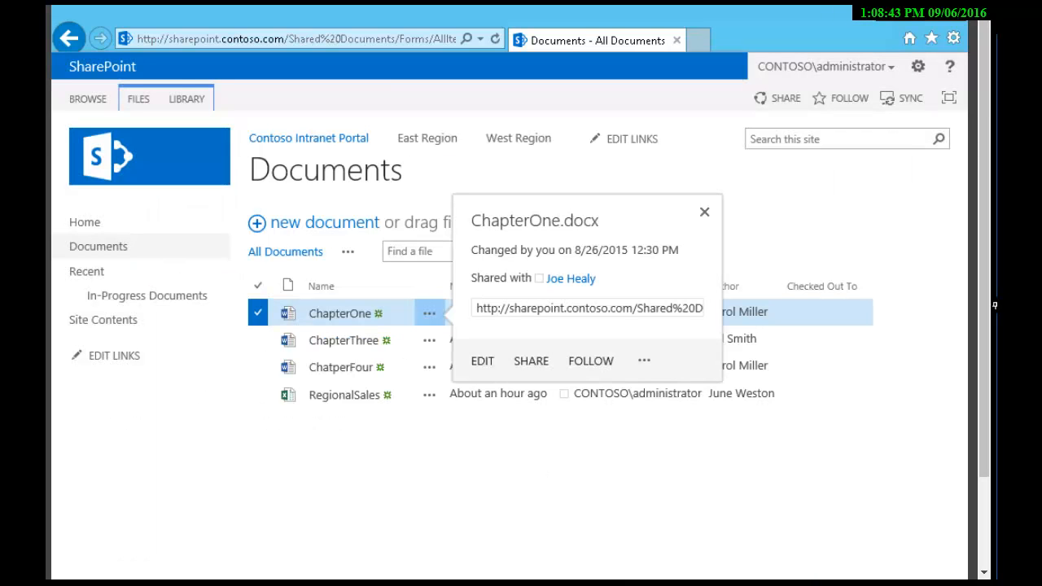
left_click(643, 362)
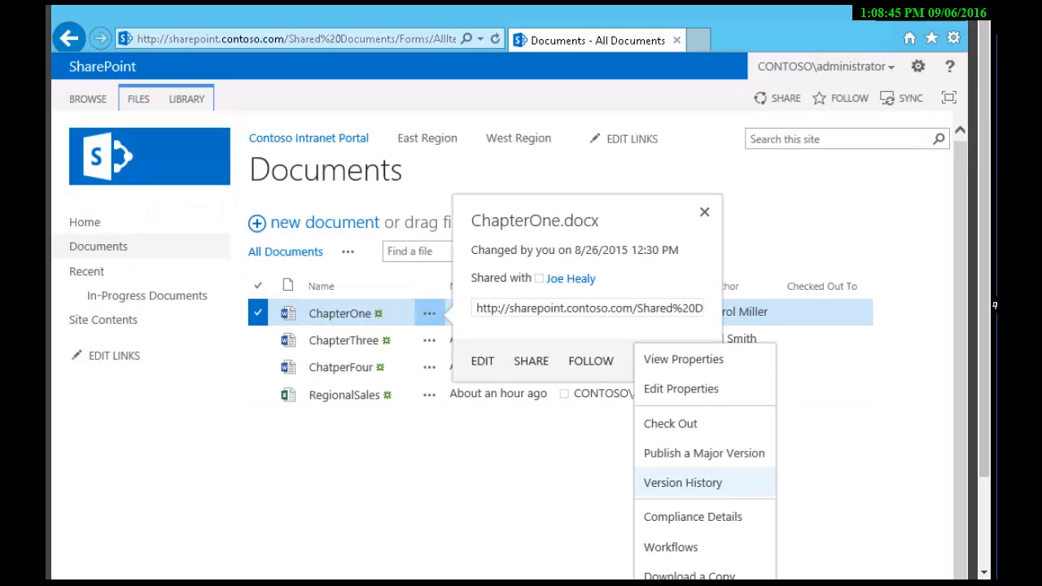
left_click(682, 482)
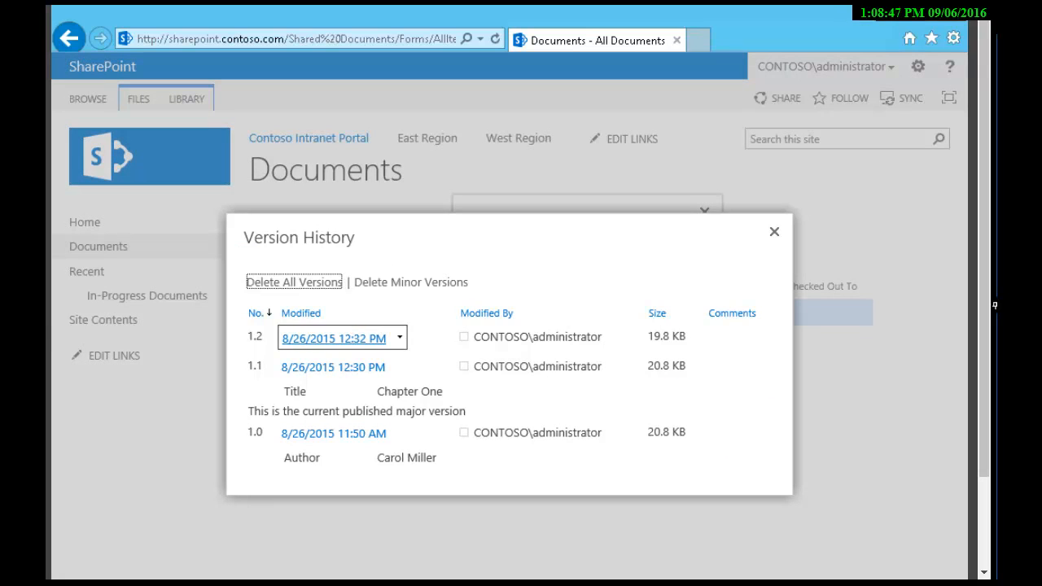
- Try opening ChapterOne version 1.2 in Word, cancel the sign-in, then pick an earlier version instead
left_click(332, 337)
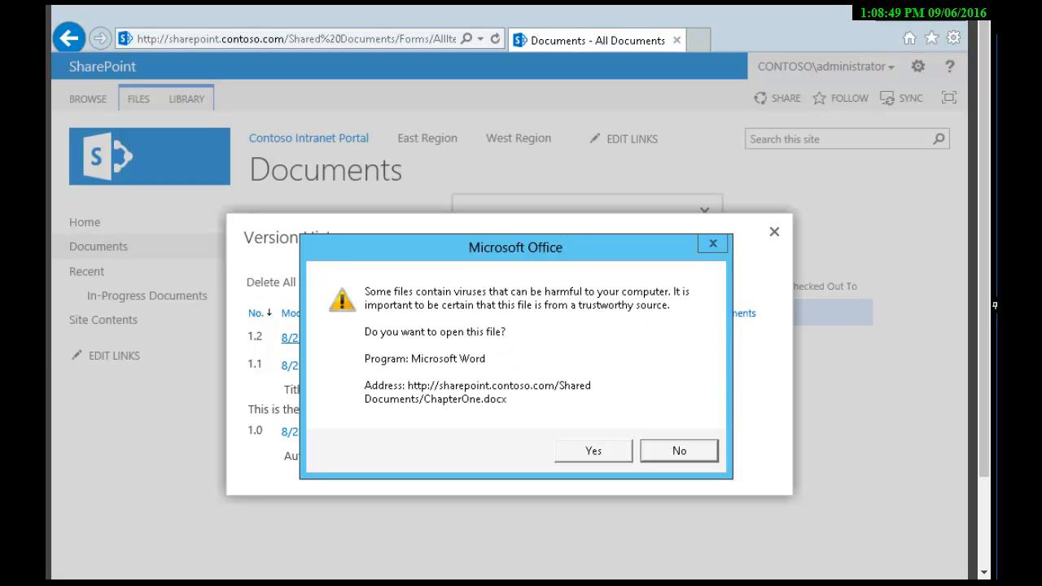
left_click(592, 449)
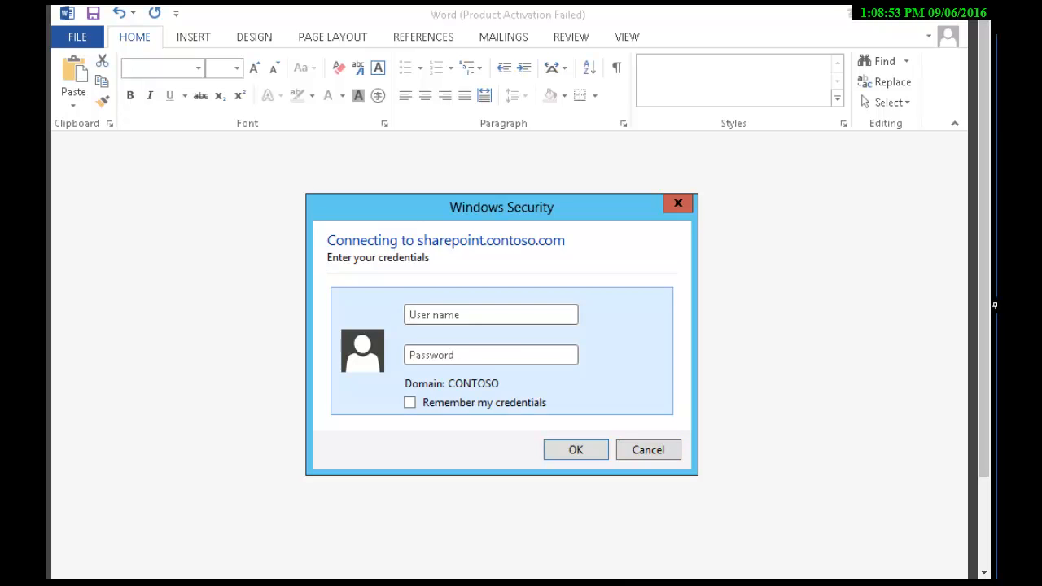
left_click(648, 449)
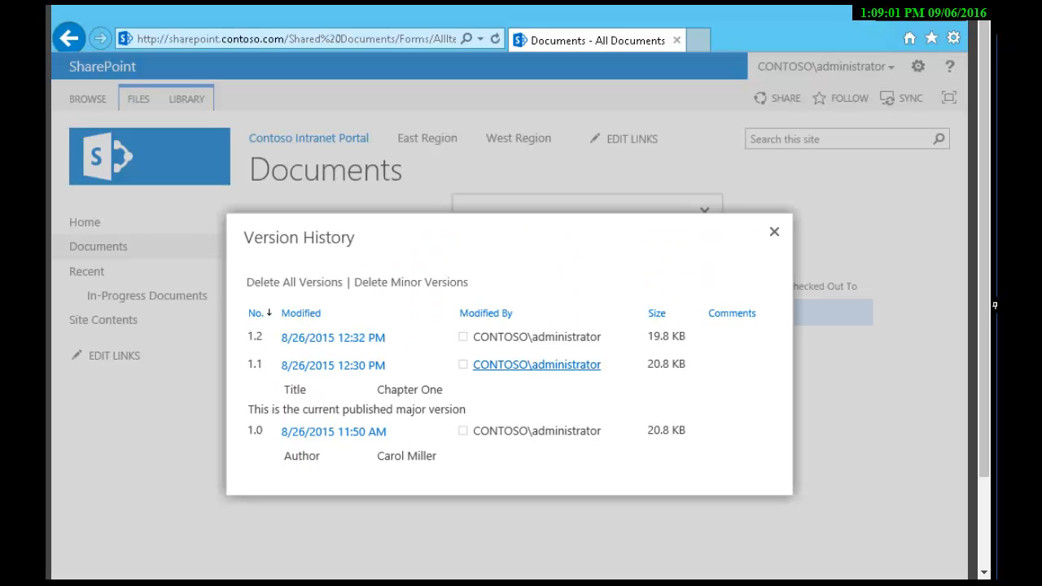
left_click(332, 429)
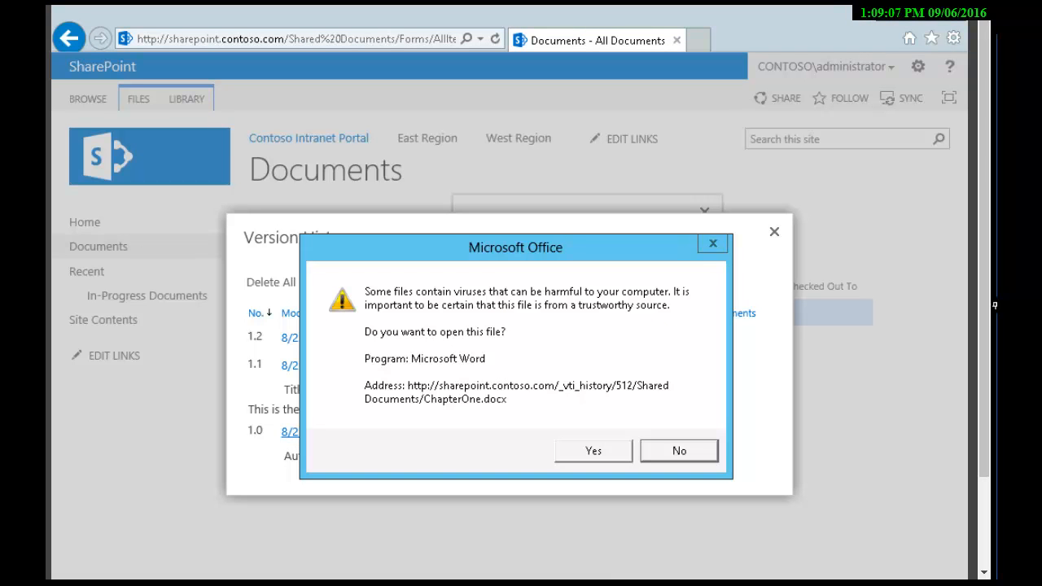
- Sign in as the admin user to open the earlier version, then dismiss Word's could-not-open error and activation notice
left_click(593, 449)
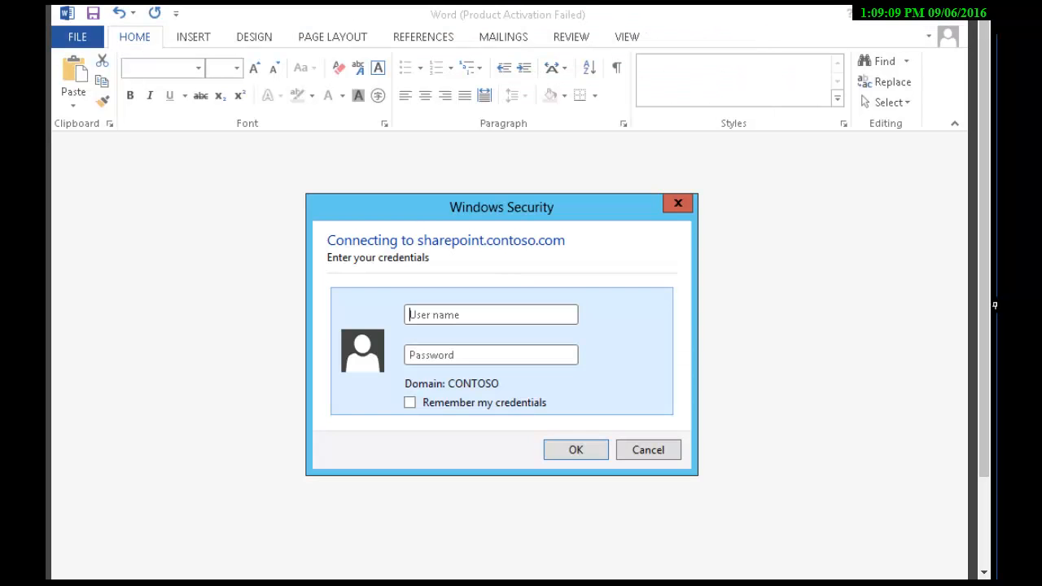
type("administrator")
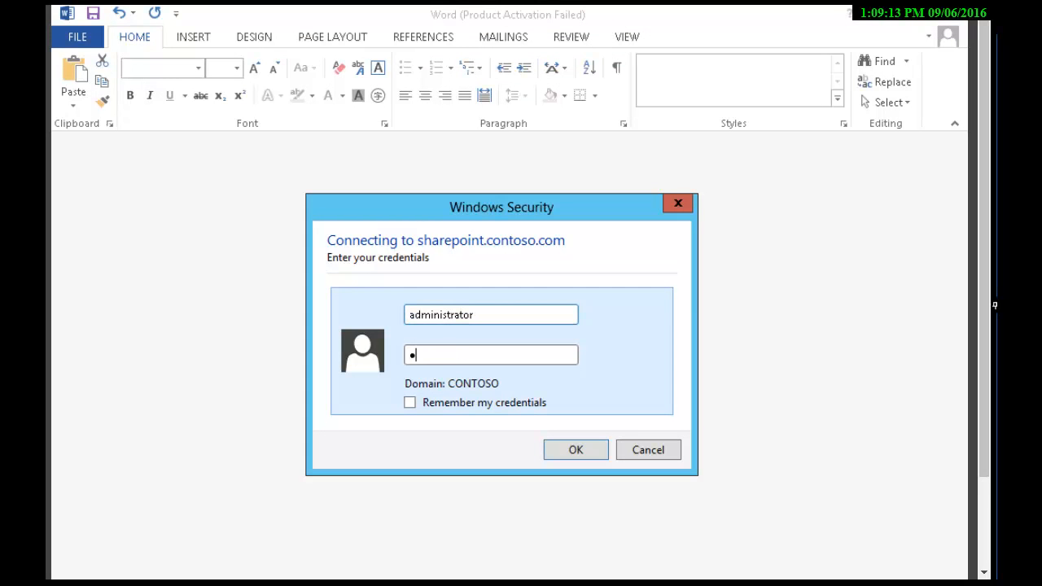
left_click(576, 449)
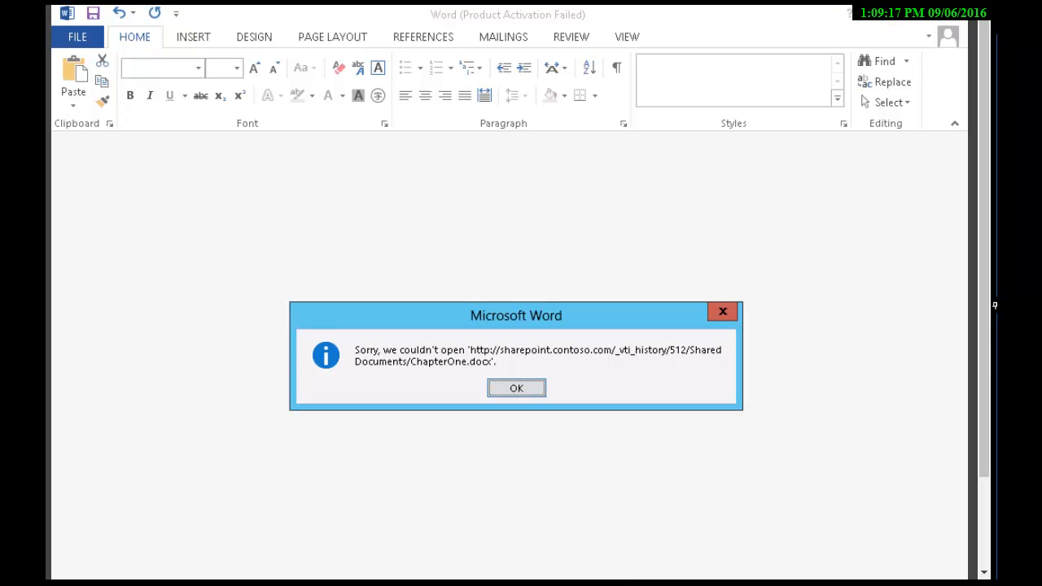
left_click(516, 388)
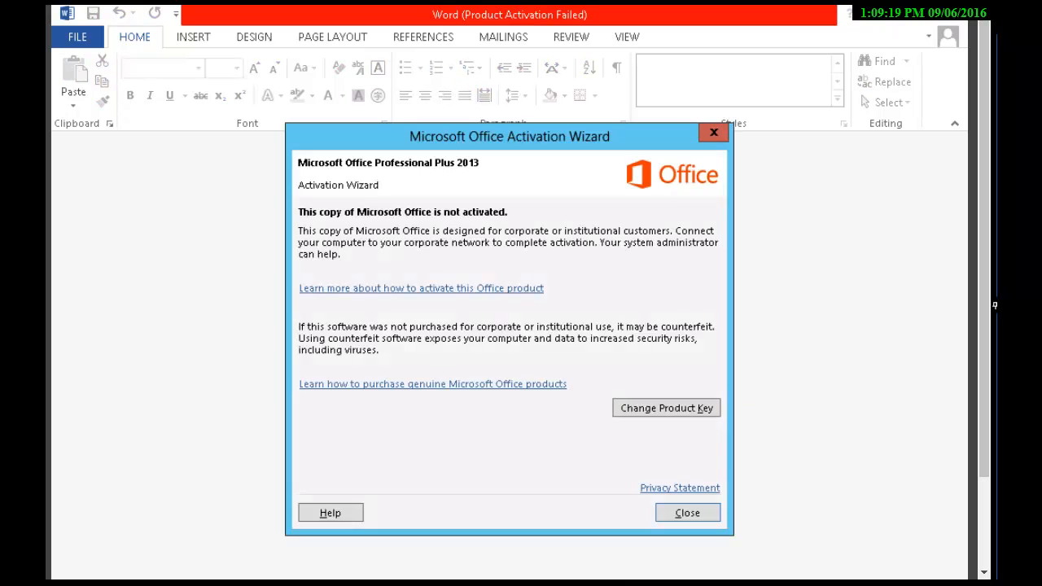
left_click(687, 511)
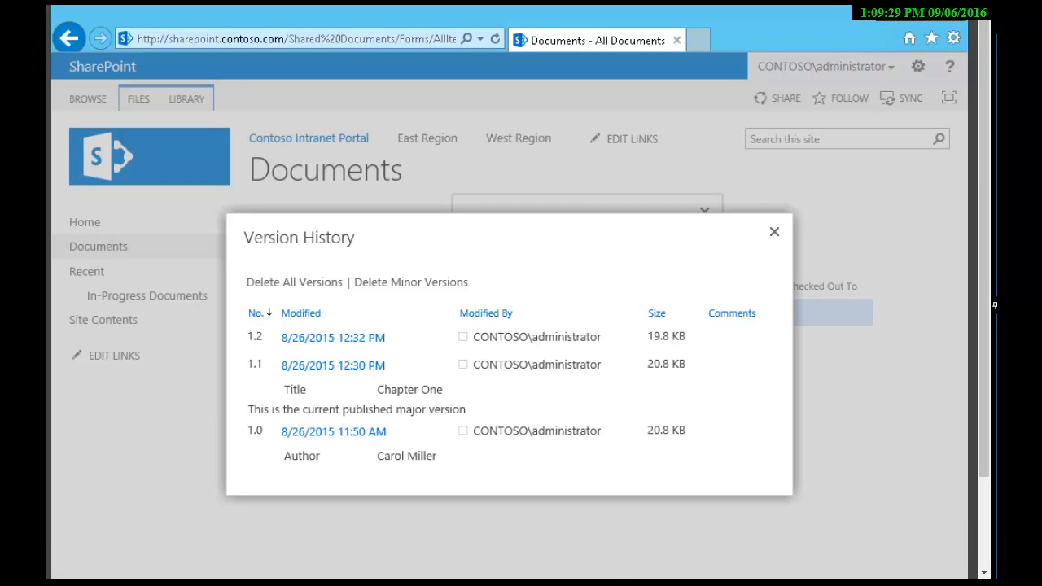
- Attempt a second archived ChapterOne version and dismiss Word's could-not-open error again
left_click(332, 365)
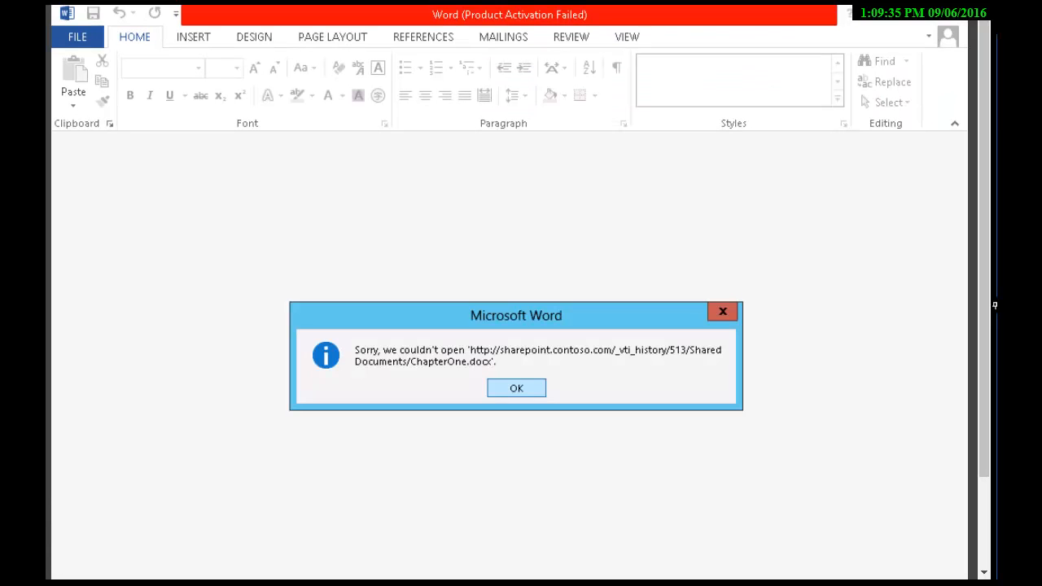
left_click(514, 388)
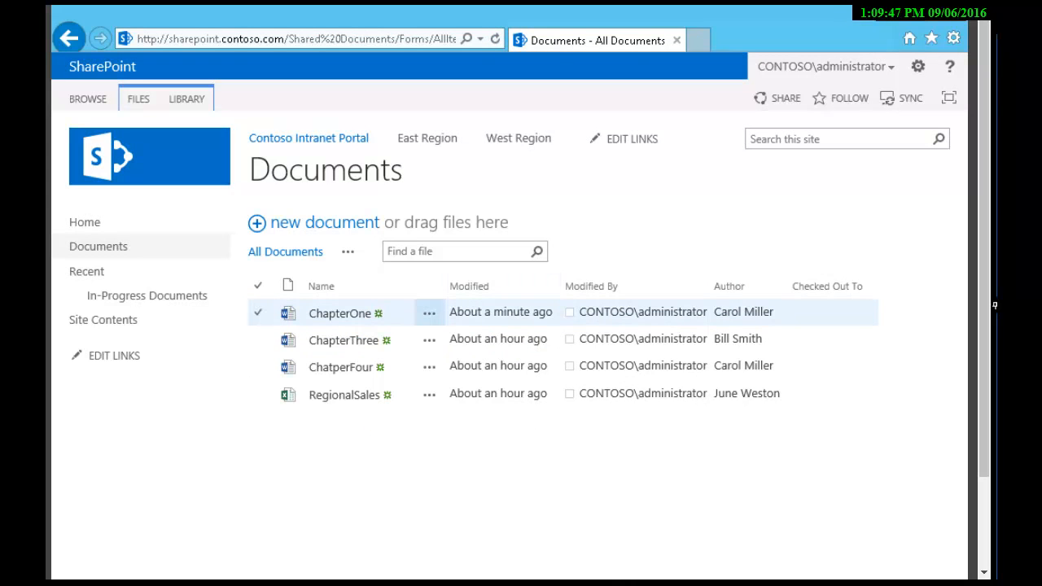
- From ChapterOne's actions menu, choose Publish a Major Version
left_click(430, 312)
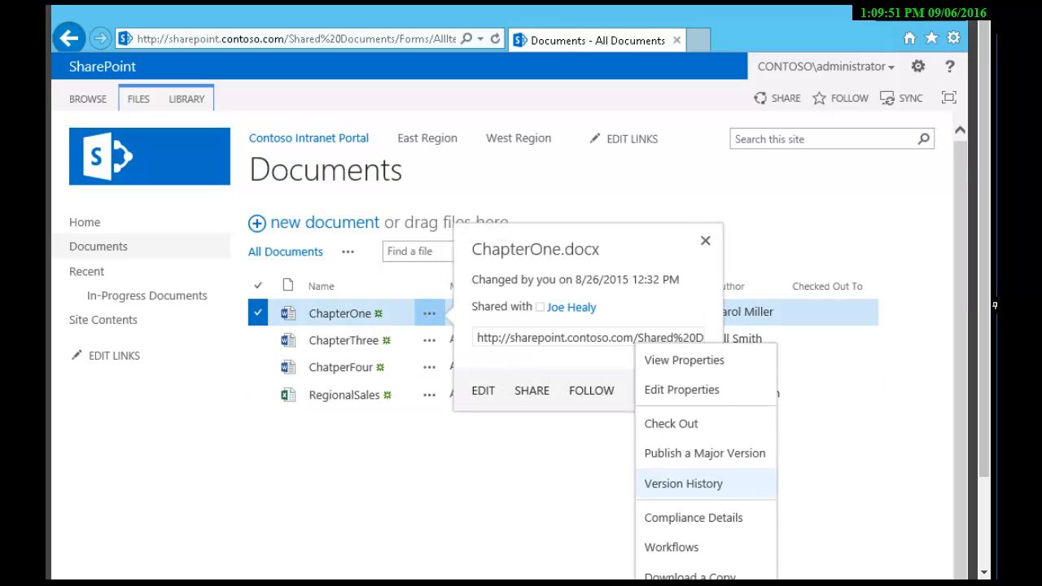
left_click(684, 483)
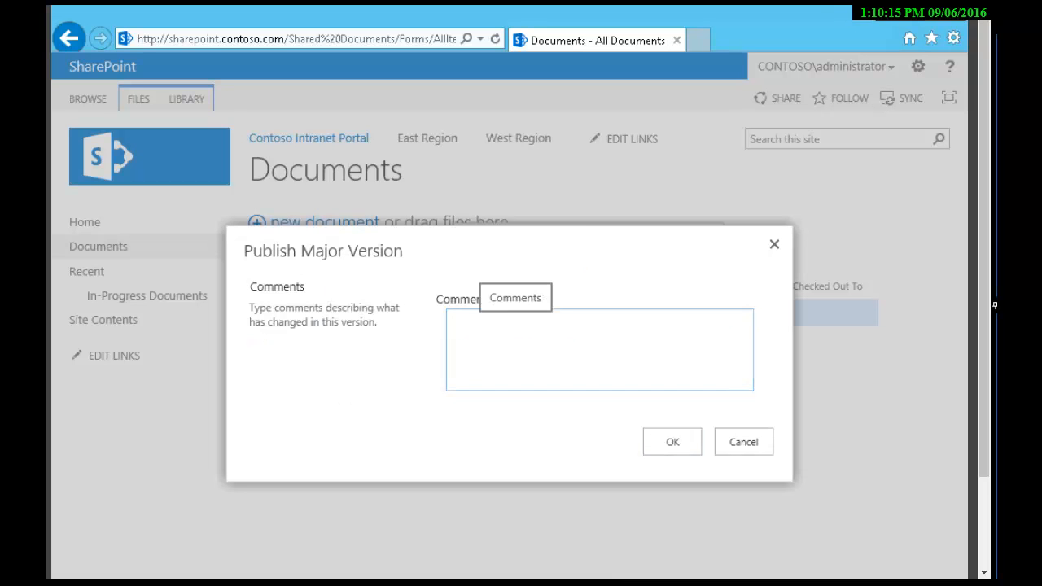
- Publish ChapterOne as major version 2.0 with the comment "Top of the Pile, bold and italic formatting"
type("Top of the Pile, bold and italic")
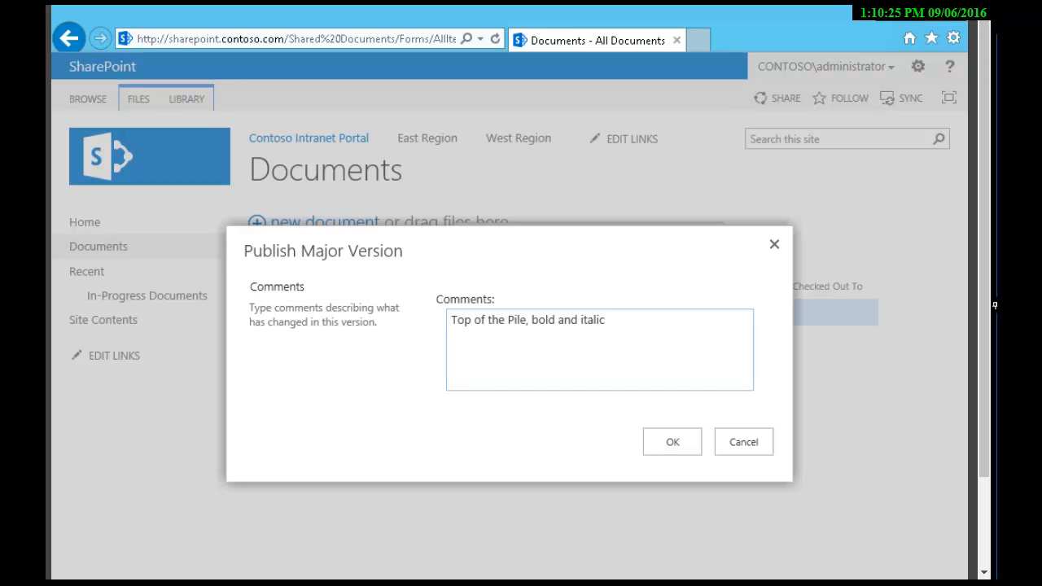
type("formatting")
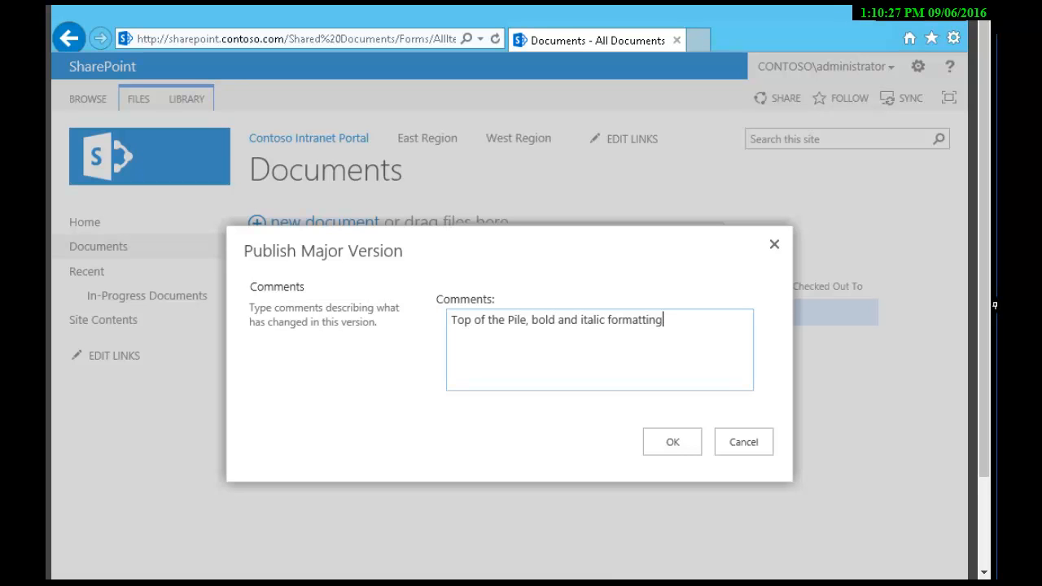
left_click(671, 441)
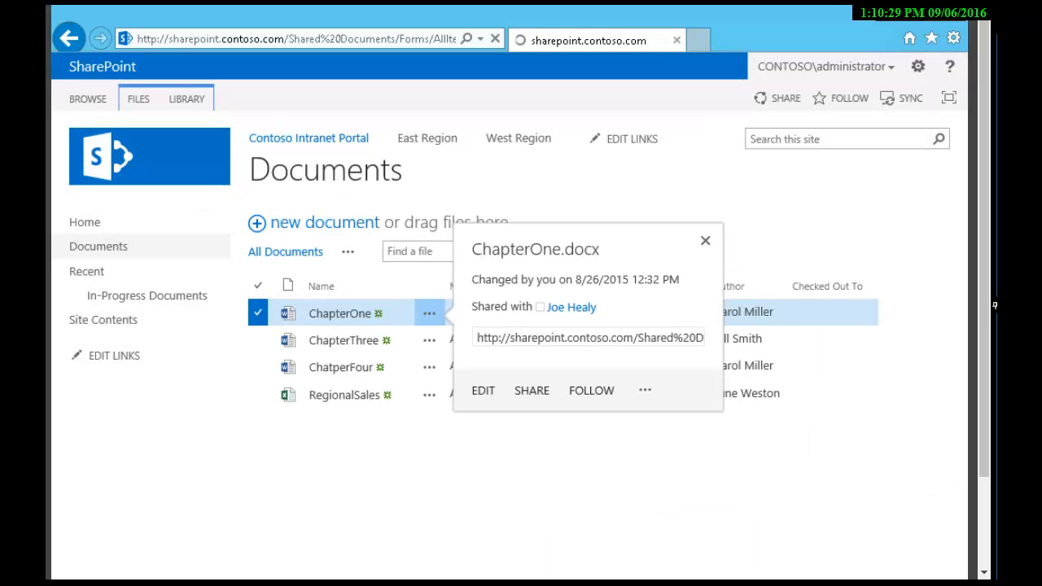
- Delete minor version 1.1 from ChapterOne's version history and close the callout back to Documents
left_click(705, 241)
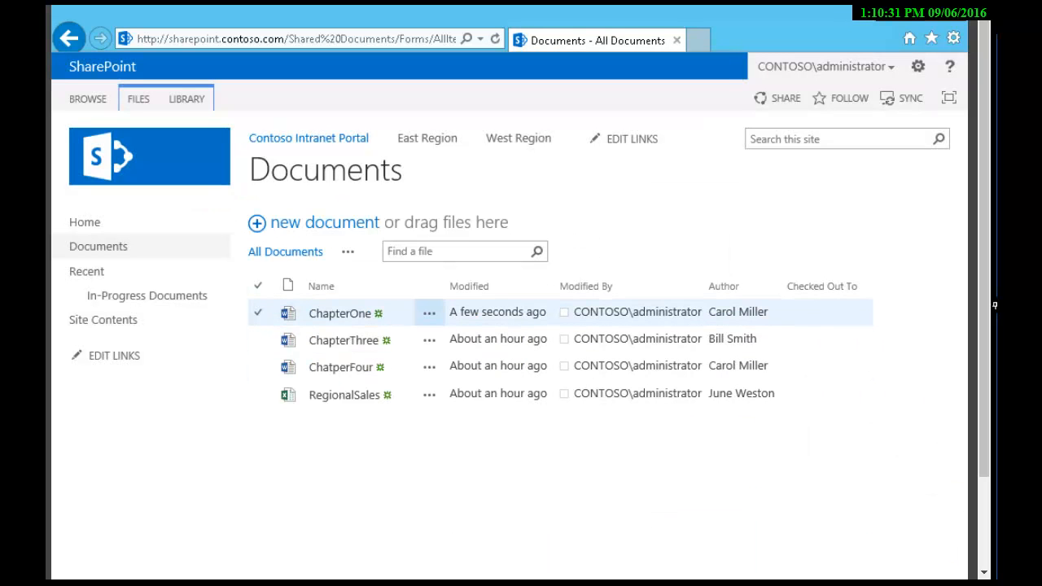
left_click(429, 312)
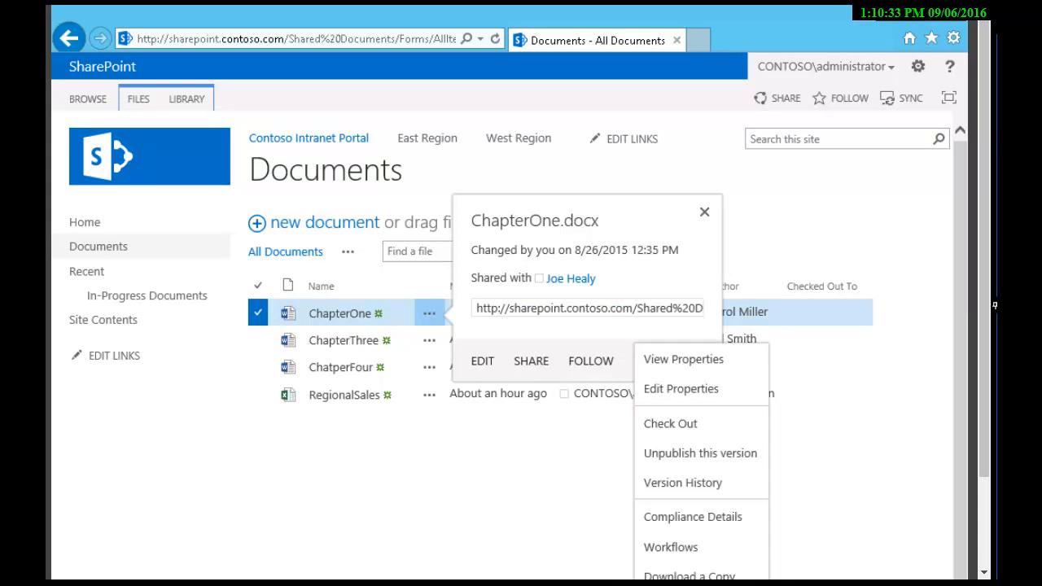
left_click(682, 482)
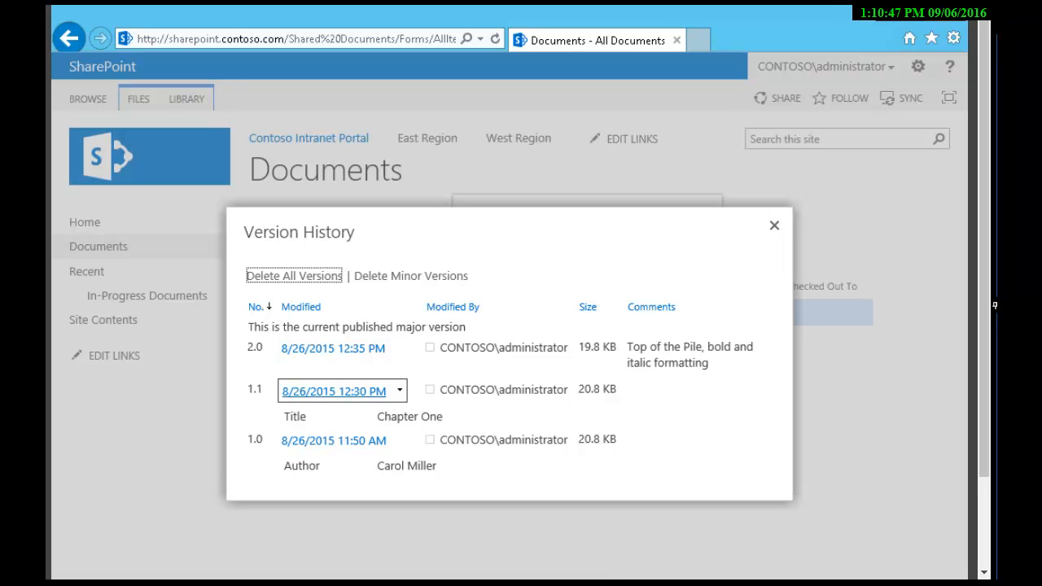
left_click(397, 391)
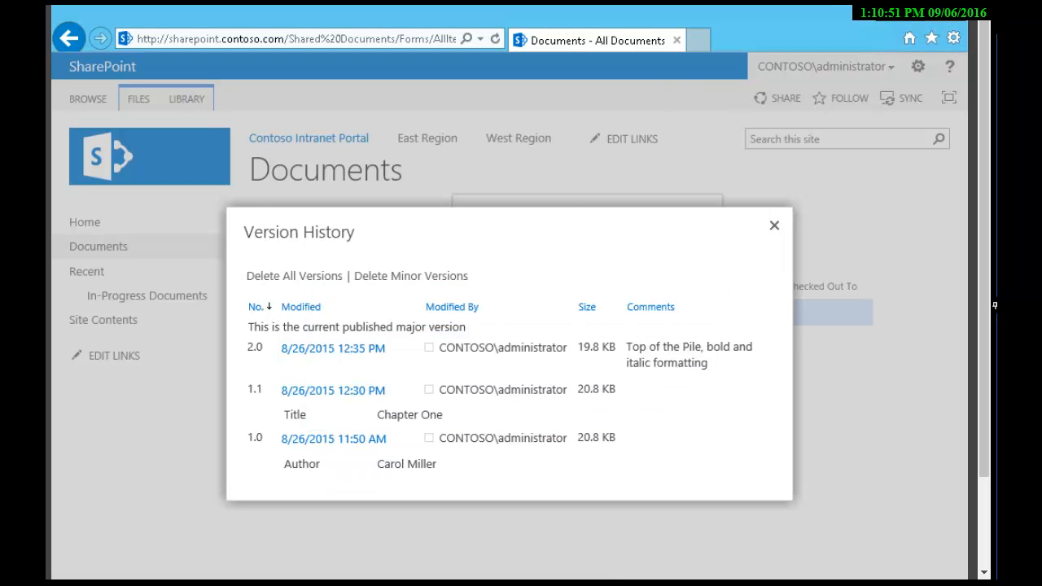
left_click(410, 275)
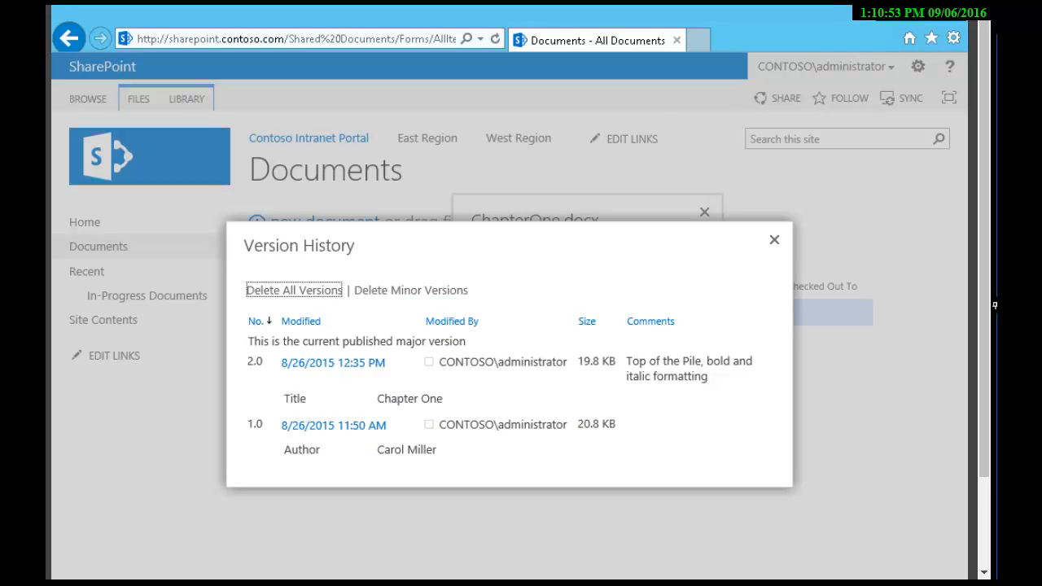
left_click(774, 239)
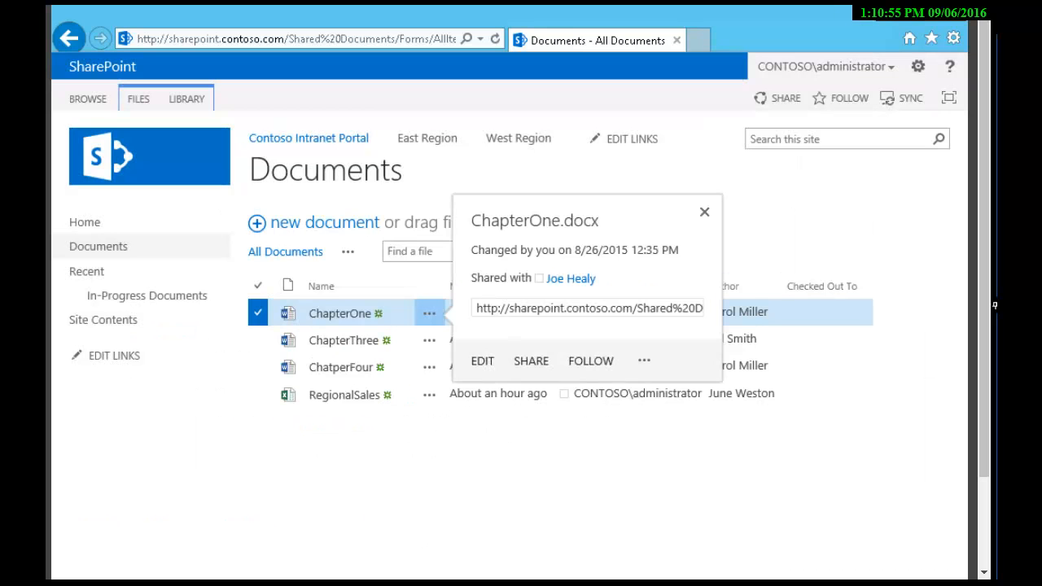
left_click(704, 211)
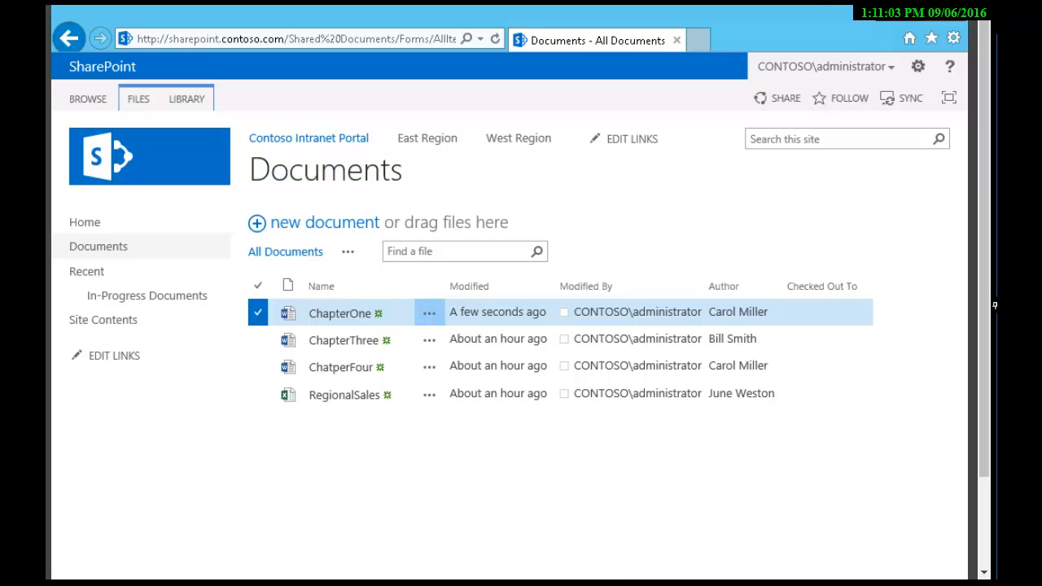
- Go through Site settings > Site contents to the site's Recycle Bin
left_click(918, 65)
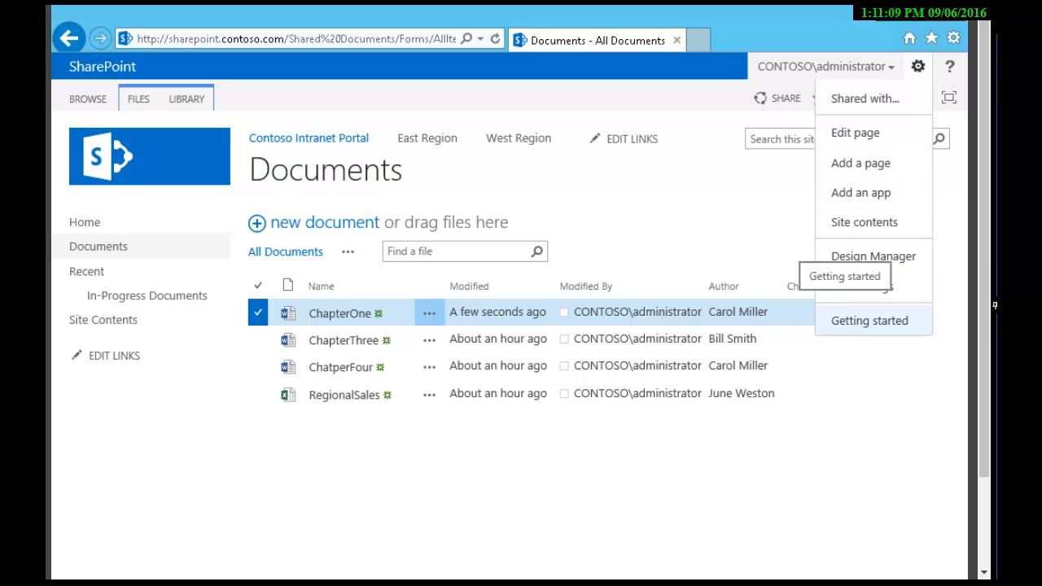
left_click(862, 222)
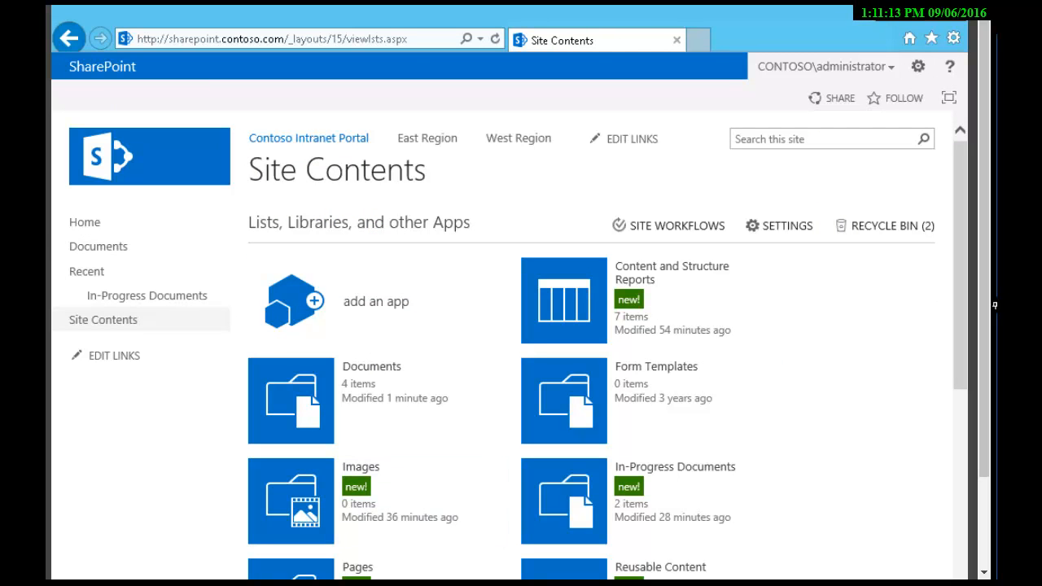
left_click(883, 225)
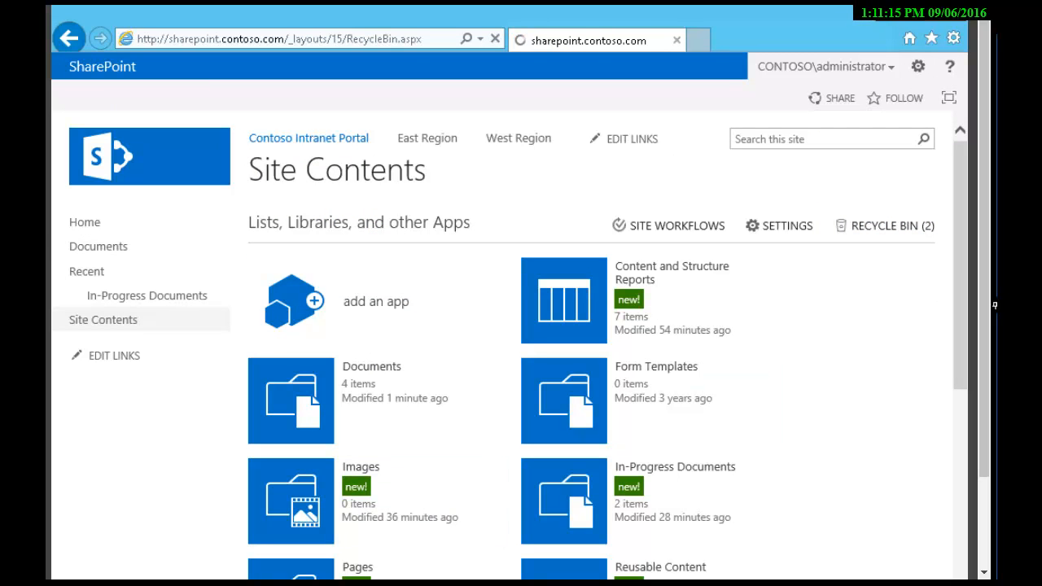
left_click(892, 224)
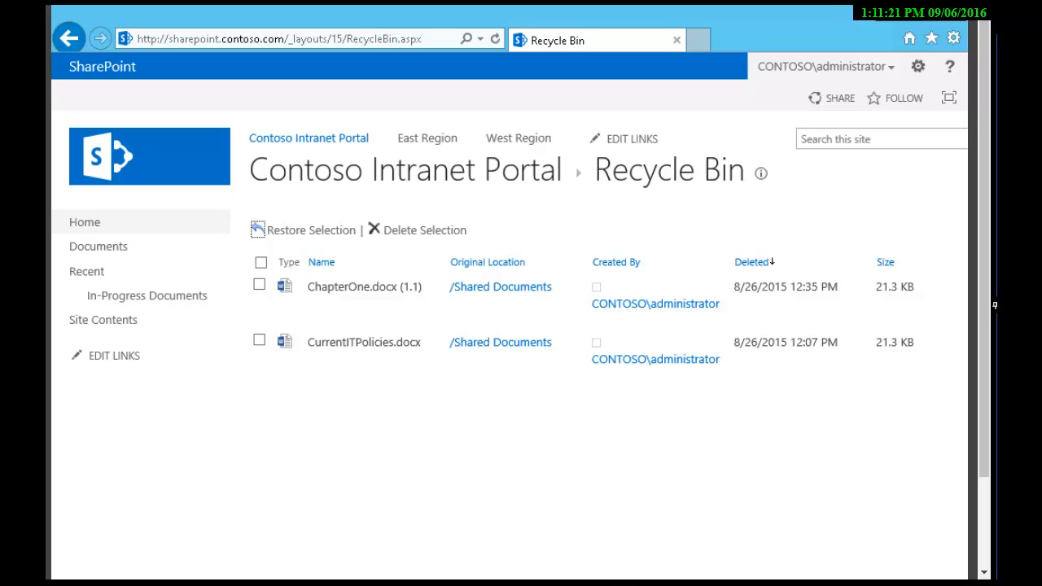
- Restore the deleted ChapterOne.docx (1.1) entry and return to the Documents library
left_click(259, 287)
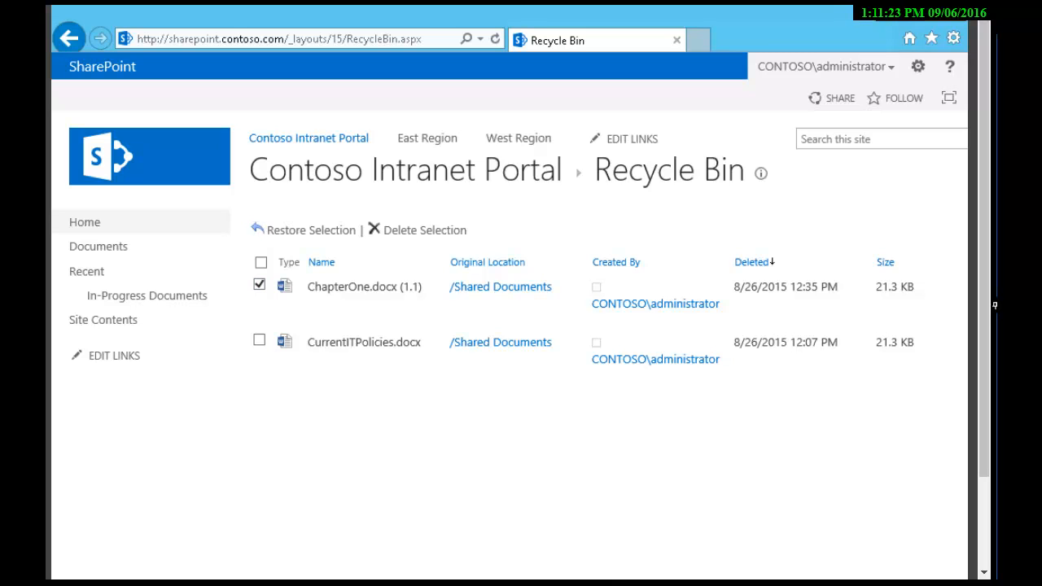
left_click(311, 230)
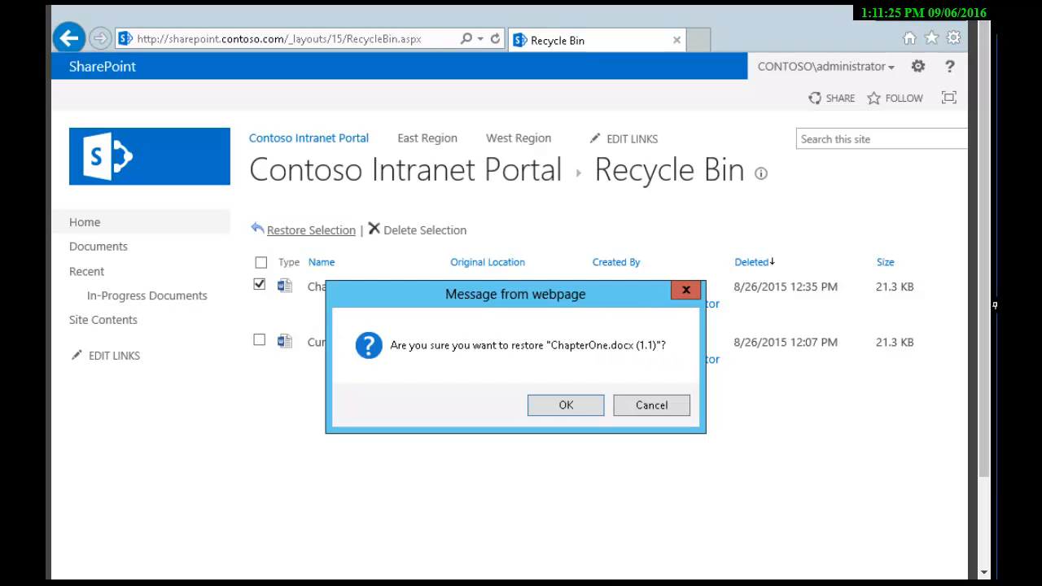
left_click(565, 403)
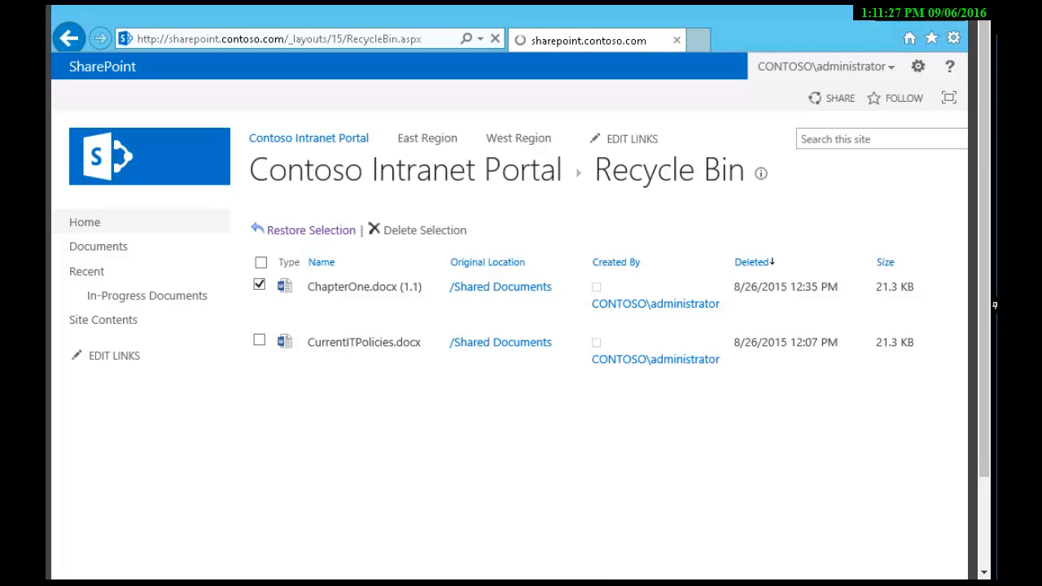
left_click(309, 229)
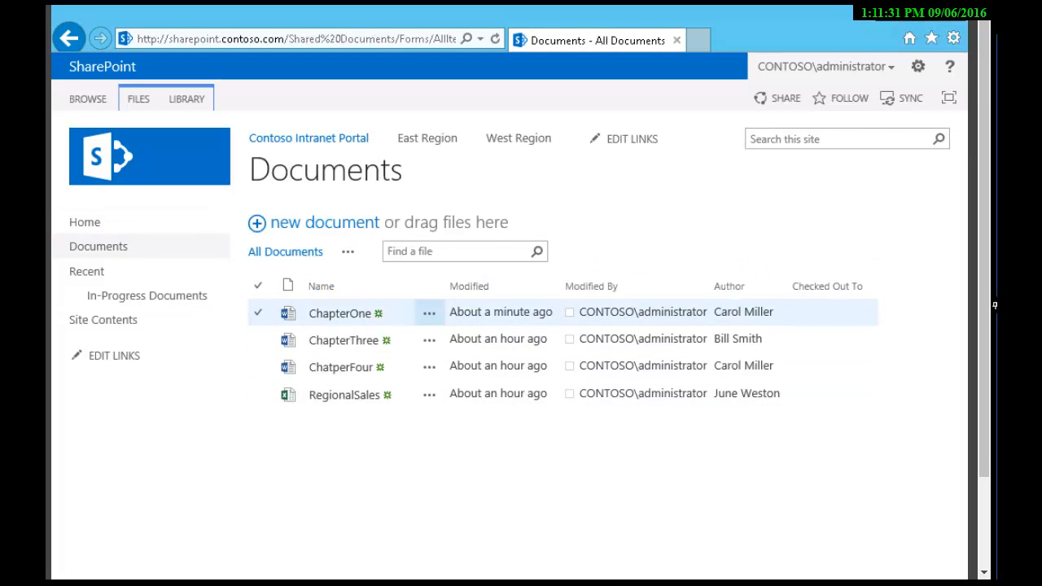
- Restore version 1.0 from ChapterOne's version history, making it the new current version 2.1
left_click(429, 312)
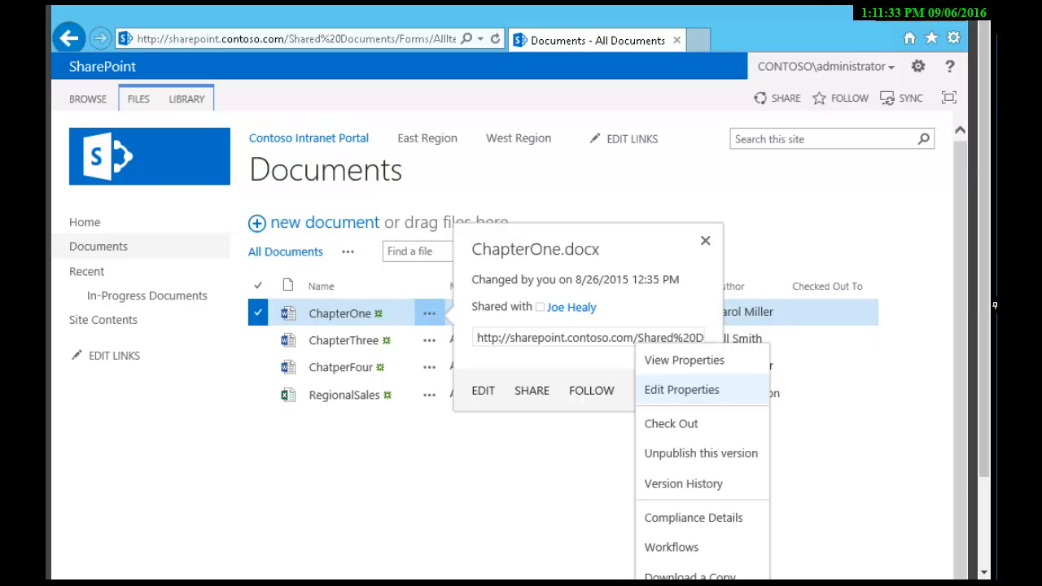
left_click(684, 483)
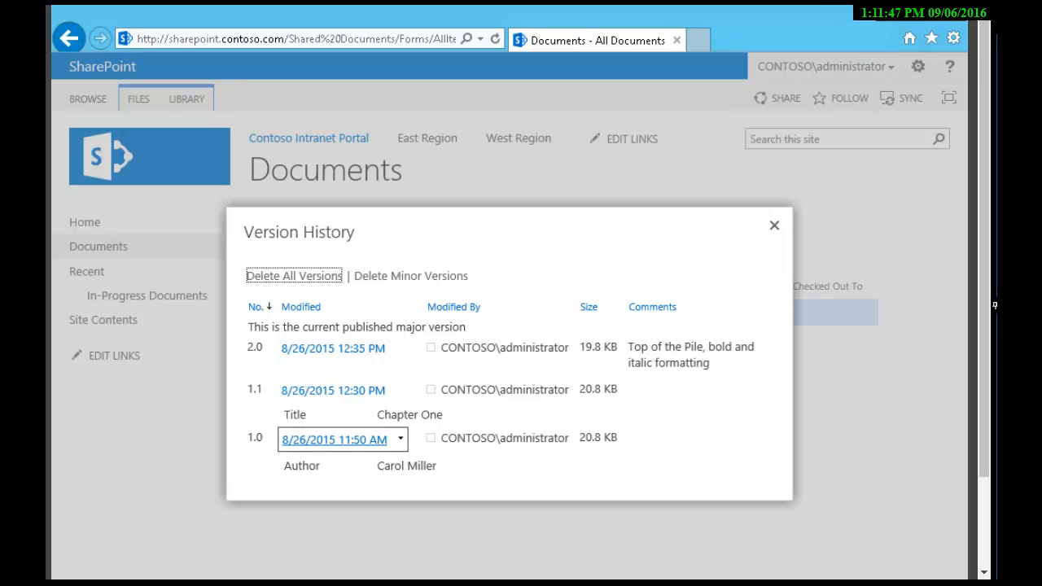
left_click(400, 440)
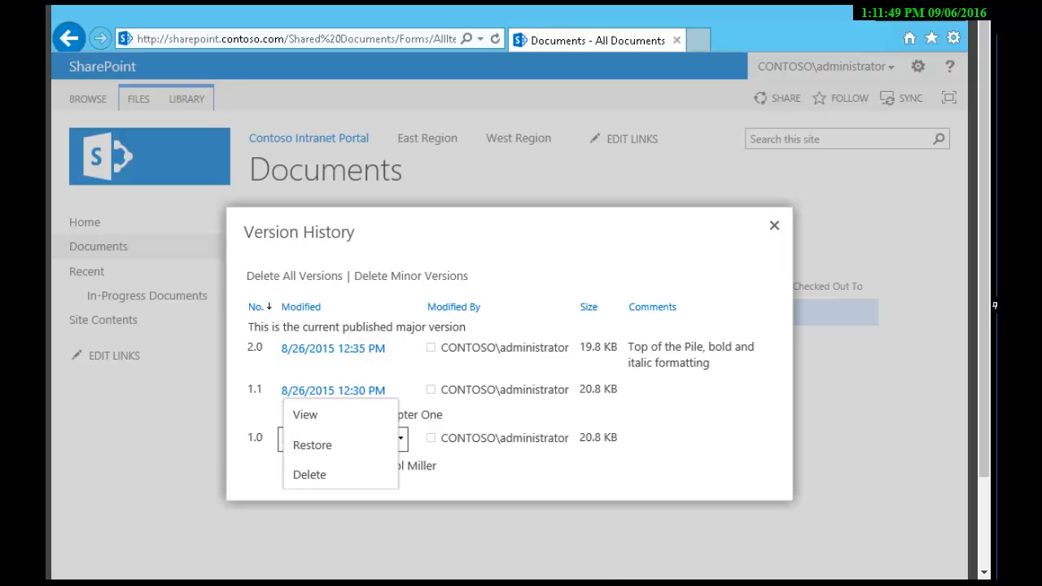
mouse_move(313, 444)
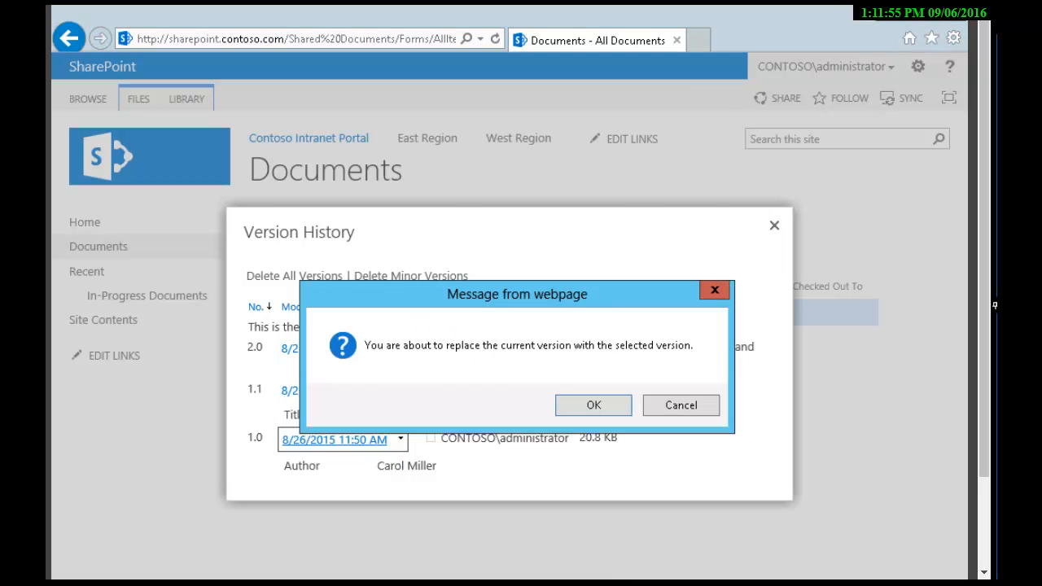
left_click(593, 406)
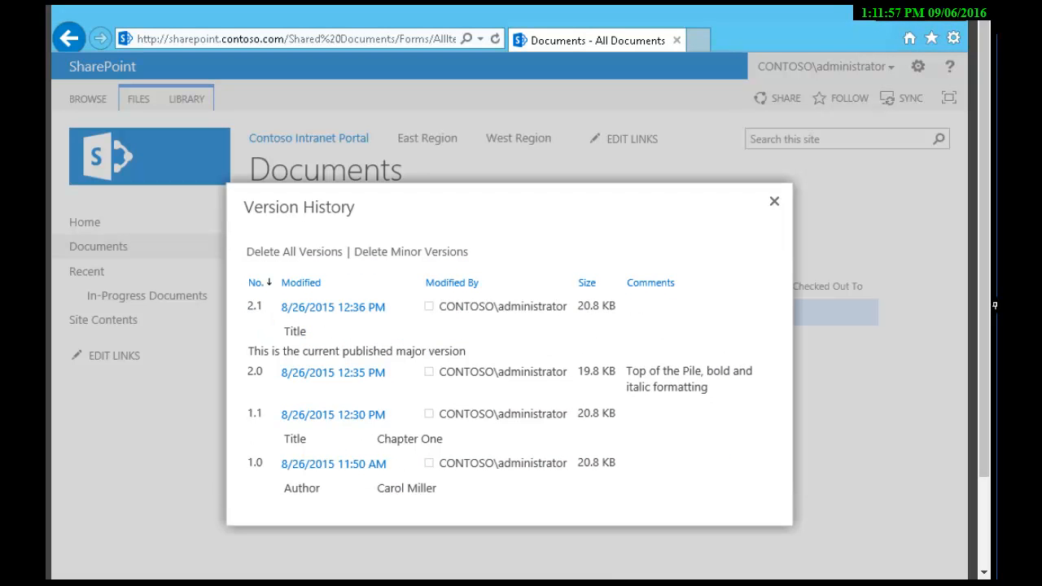
left_click(332, 306)
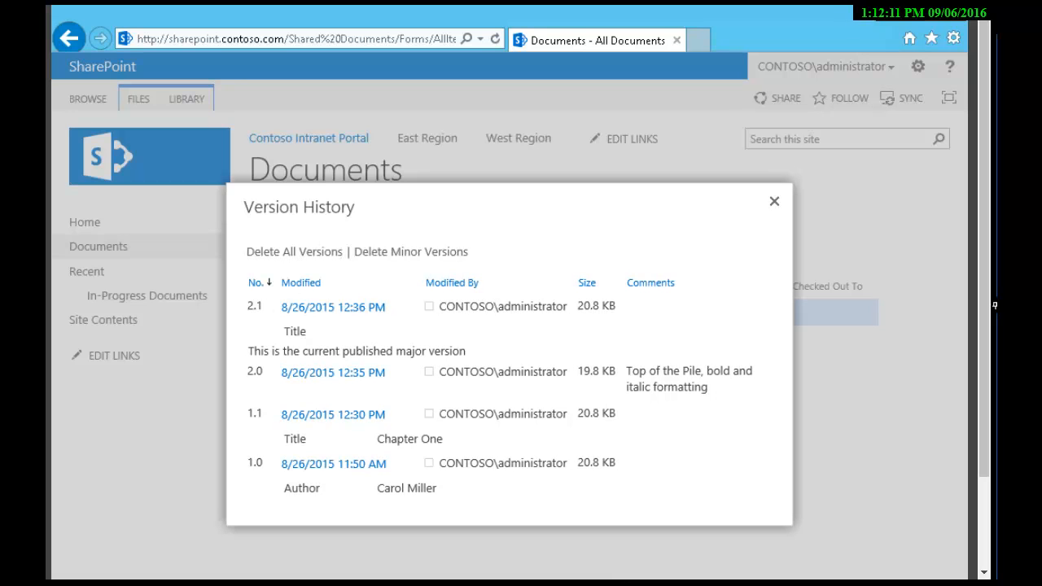
- Open ChapterOne in Word, sign in as administrator, and switch the document to editing mode
left_click(773, 202)
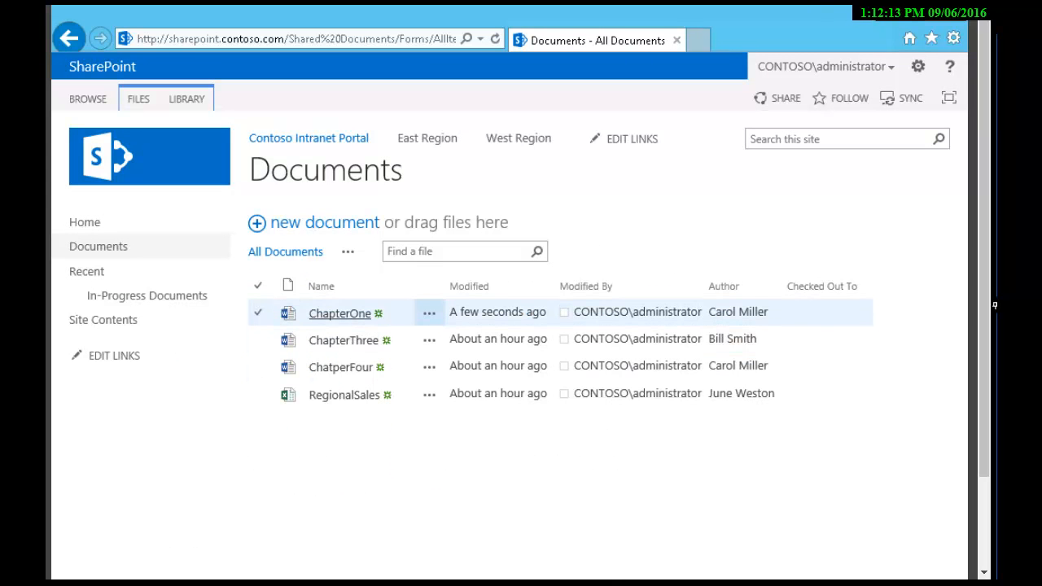
left_click(339, 313)
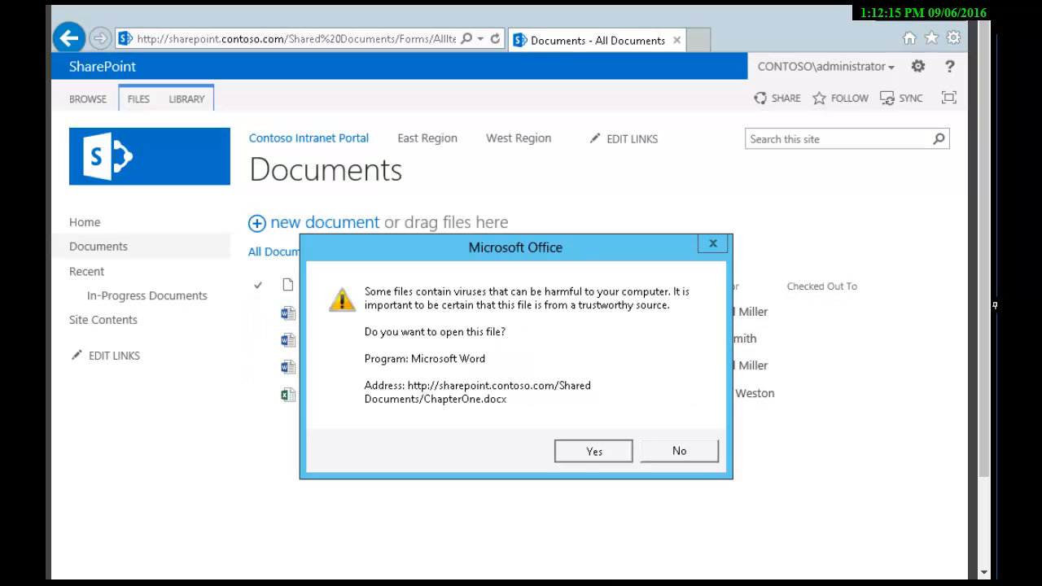
left_click(593, 451)
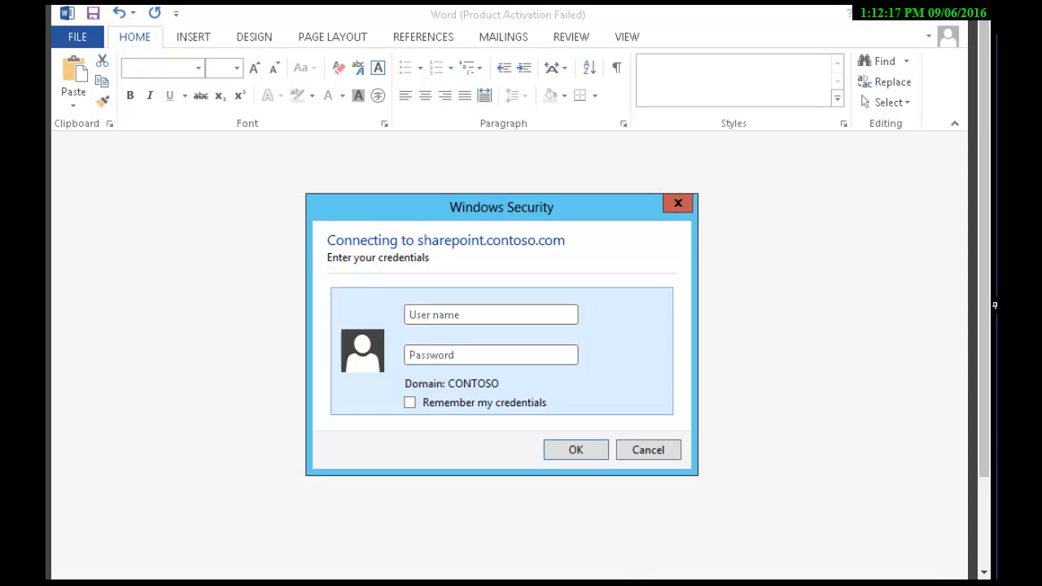
type("administra")
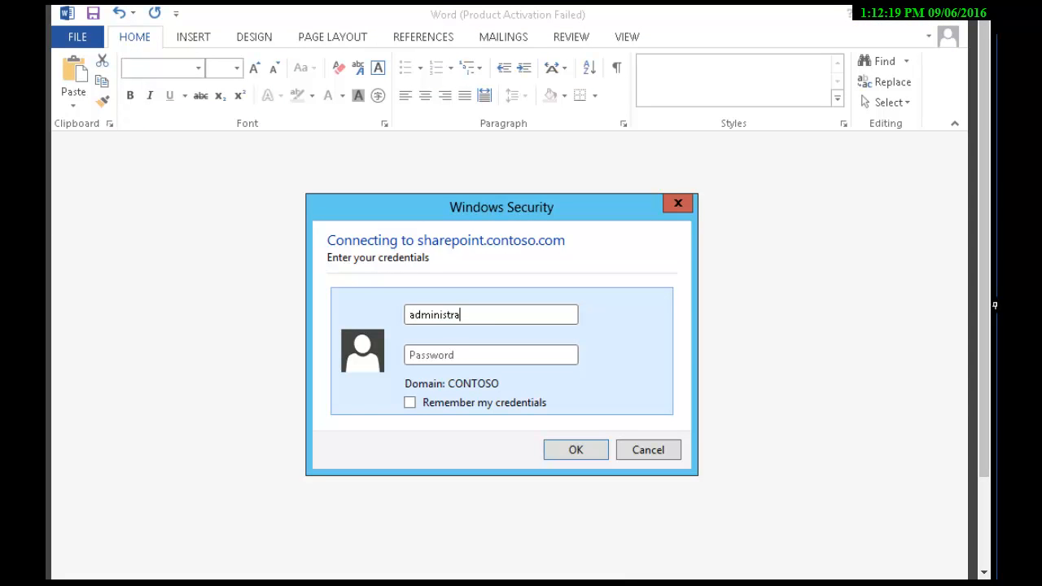
type("••••")
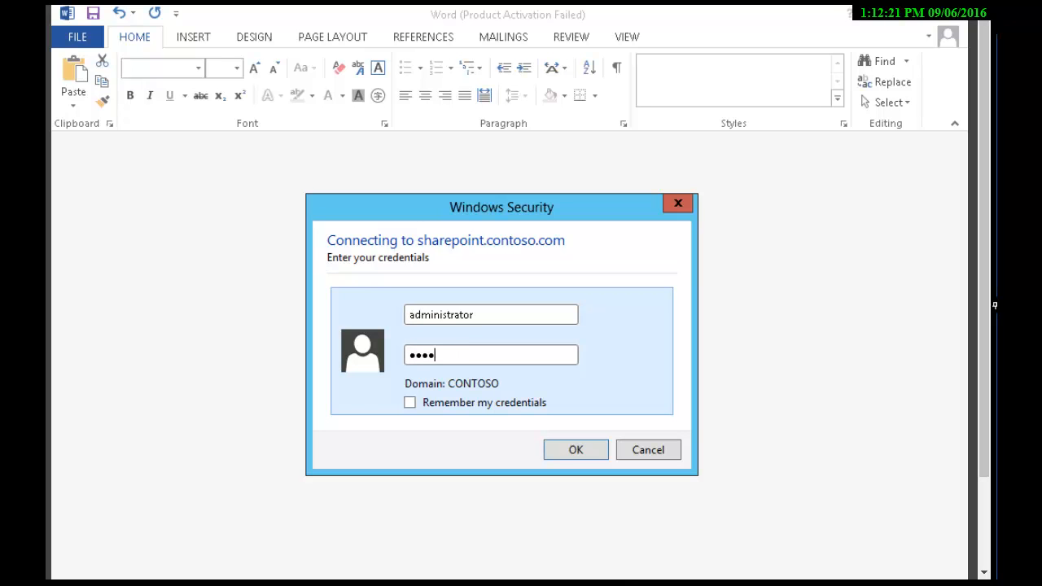
left_click(574, 450)
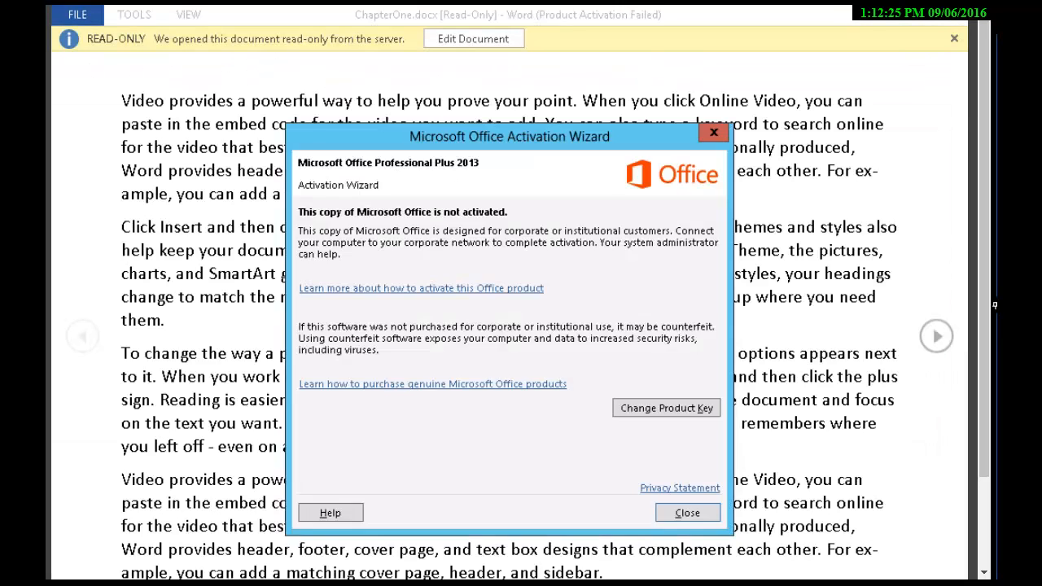
left_click(687, 511)
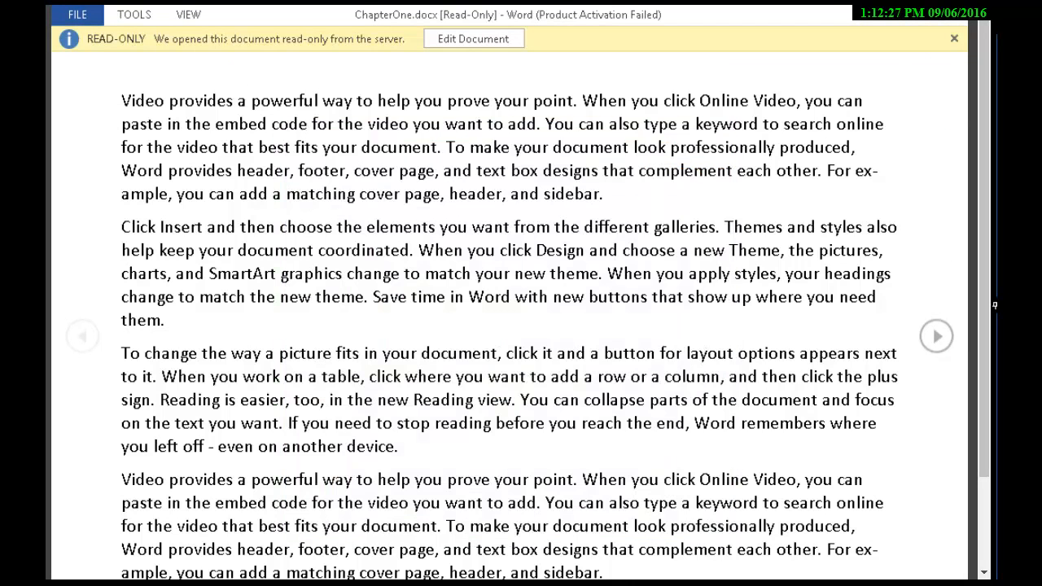
left_click(472, 39)
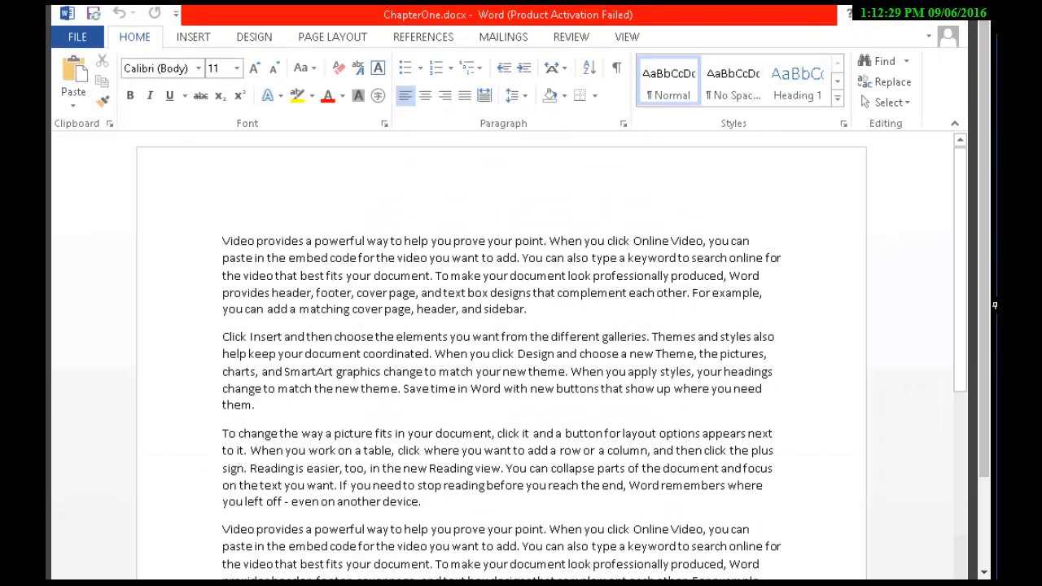